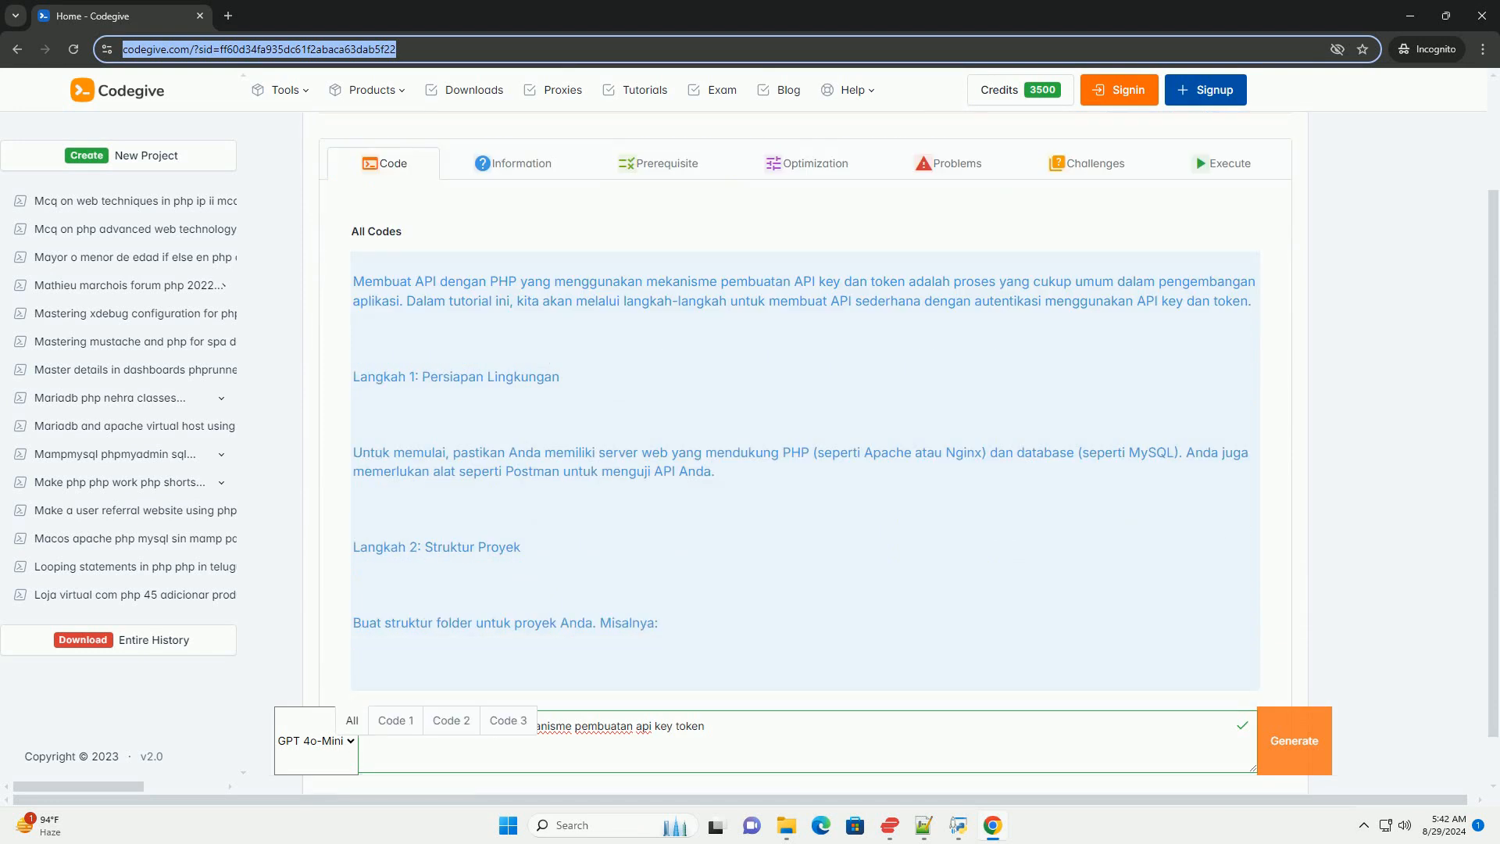
scroll(down, 3)
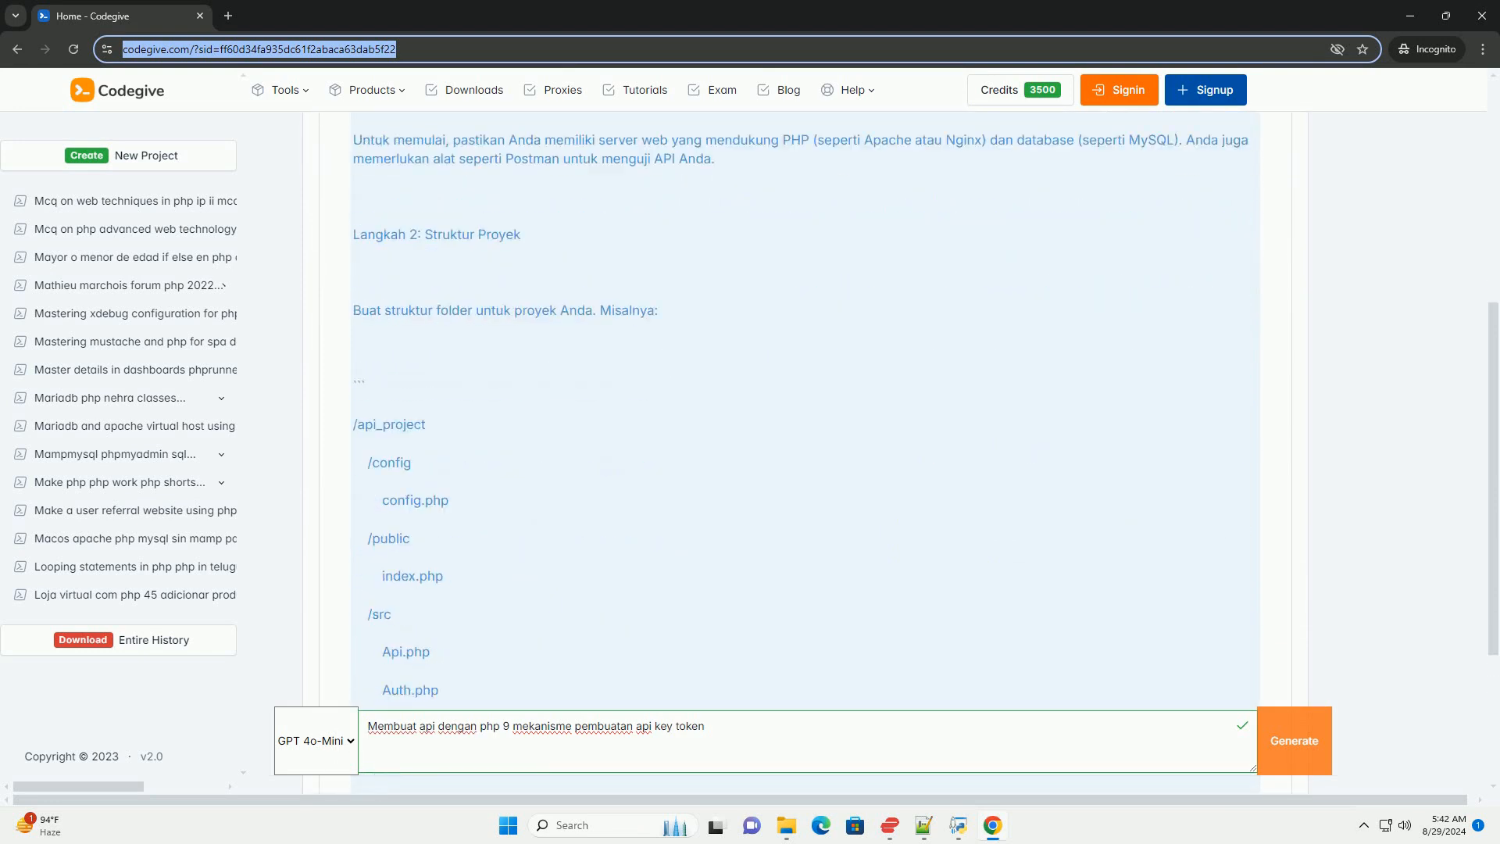
scroll(down, 3)
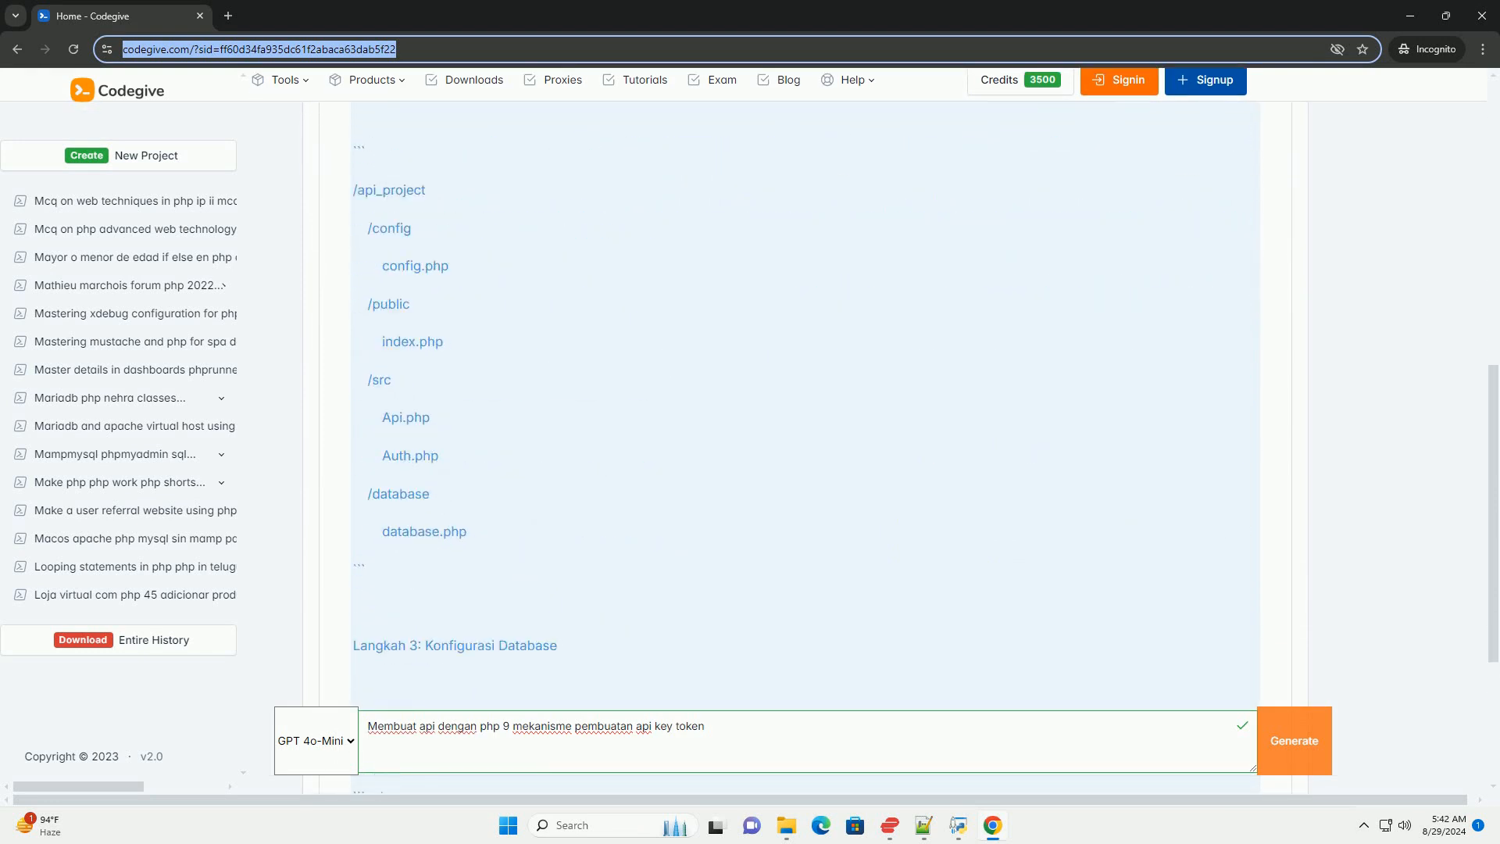
scroll(down, 3)
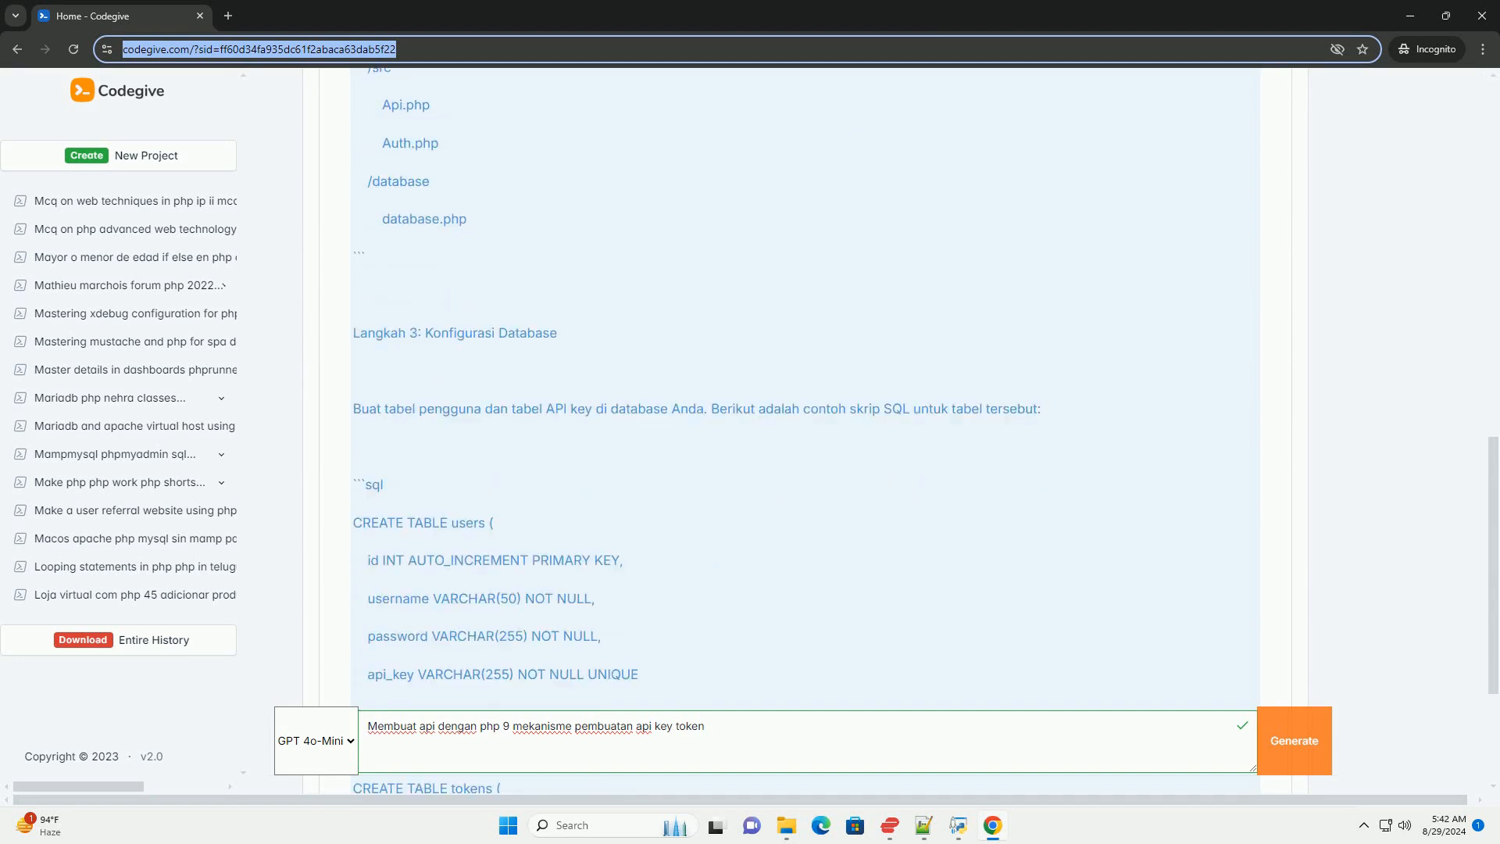
scroll(down, 3)
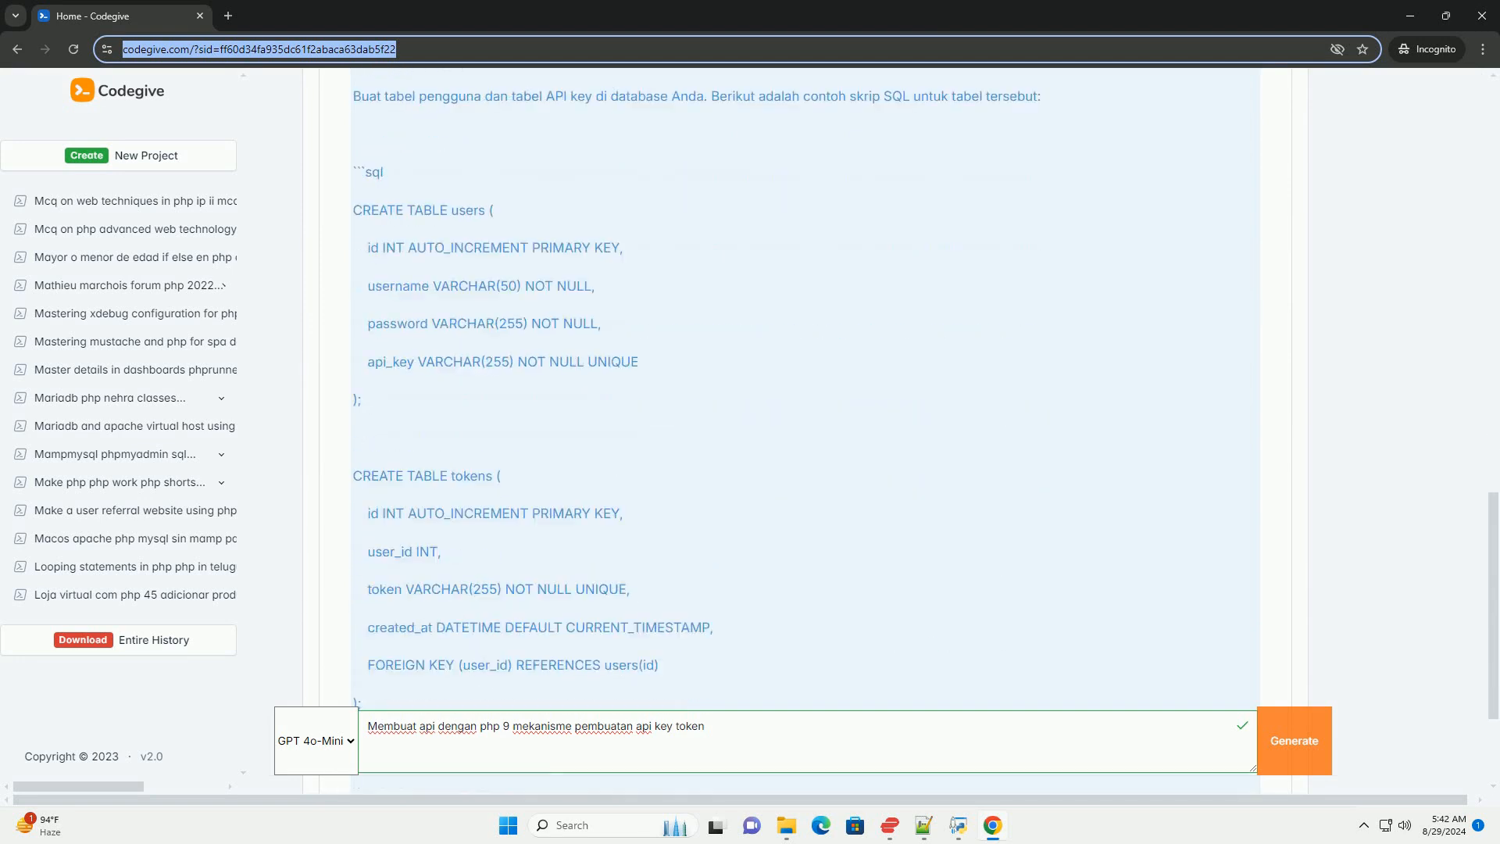
scroll(down, 3)
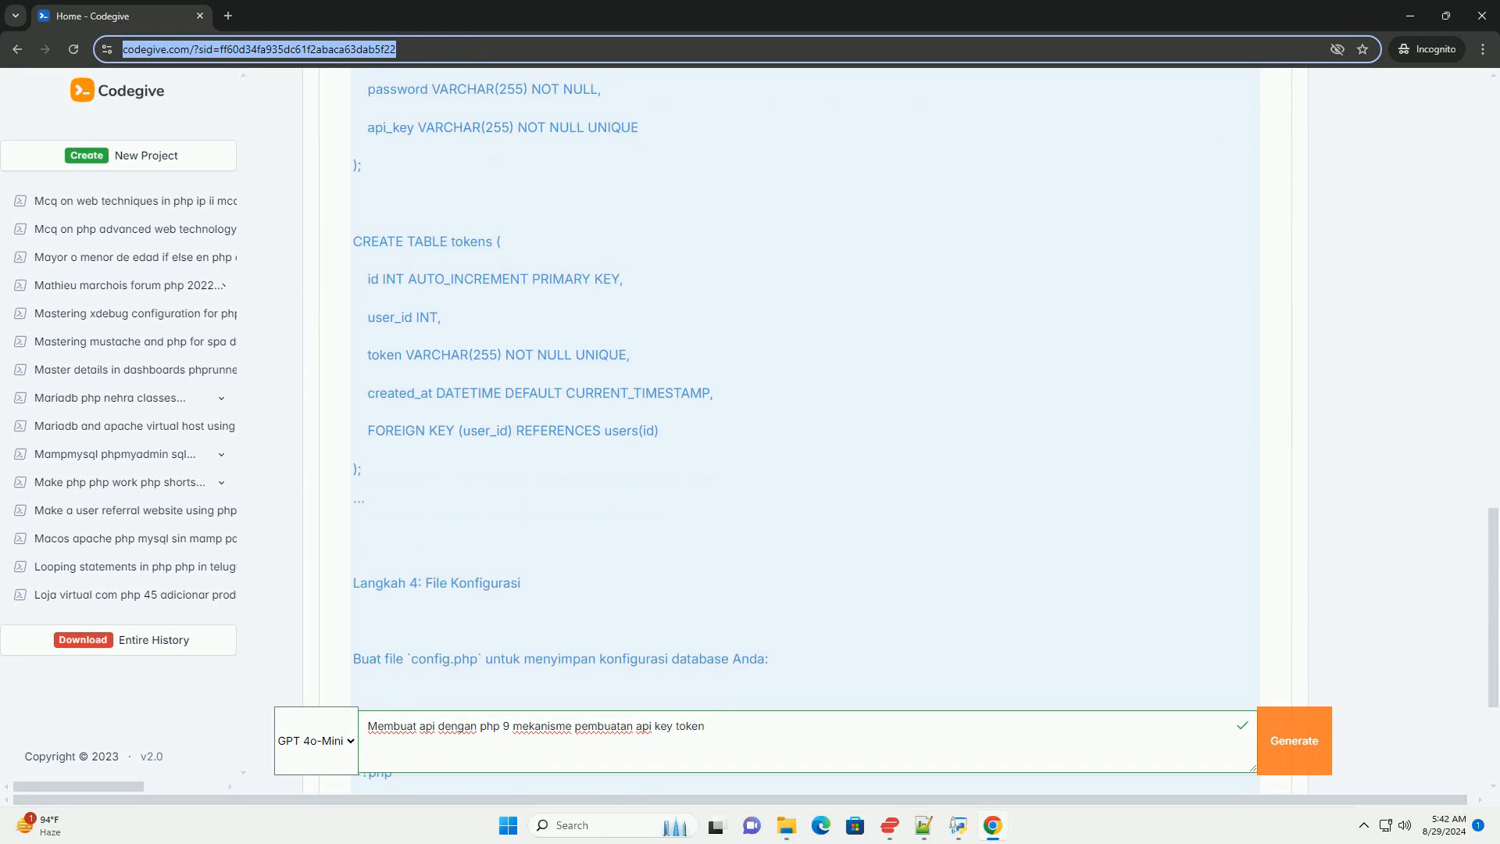
scroll(down, 3)
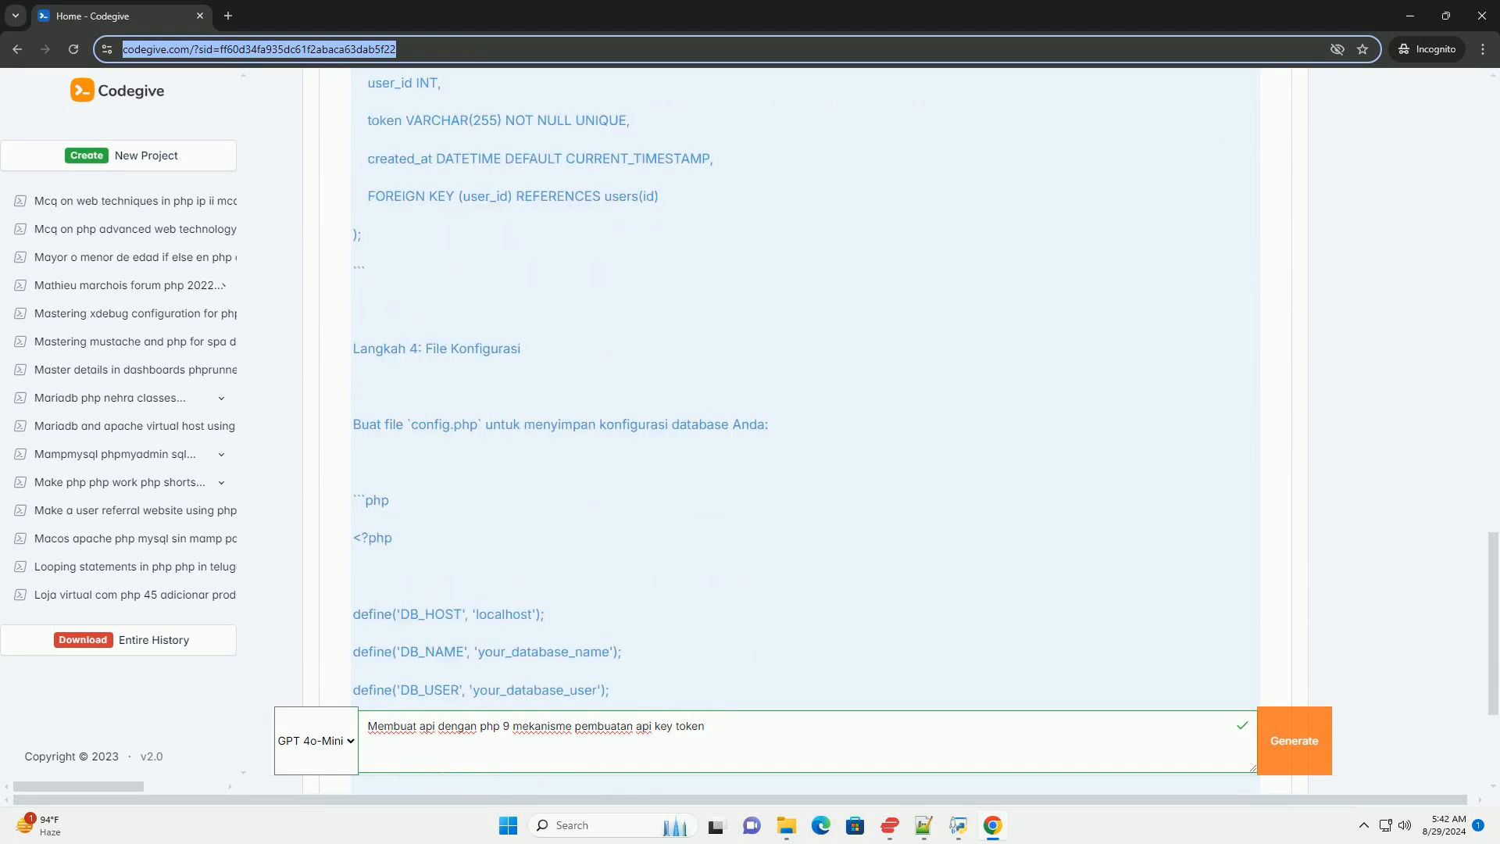
scroll(down, 3)
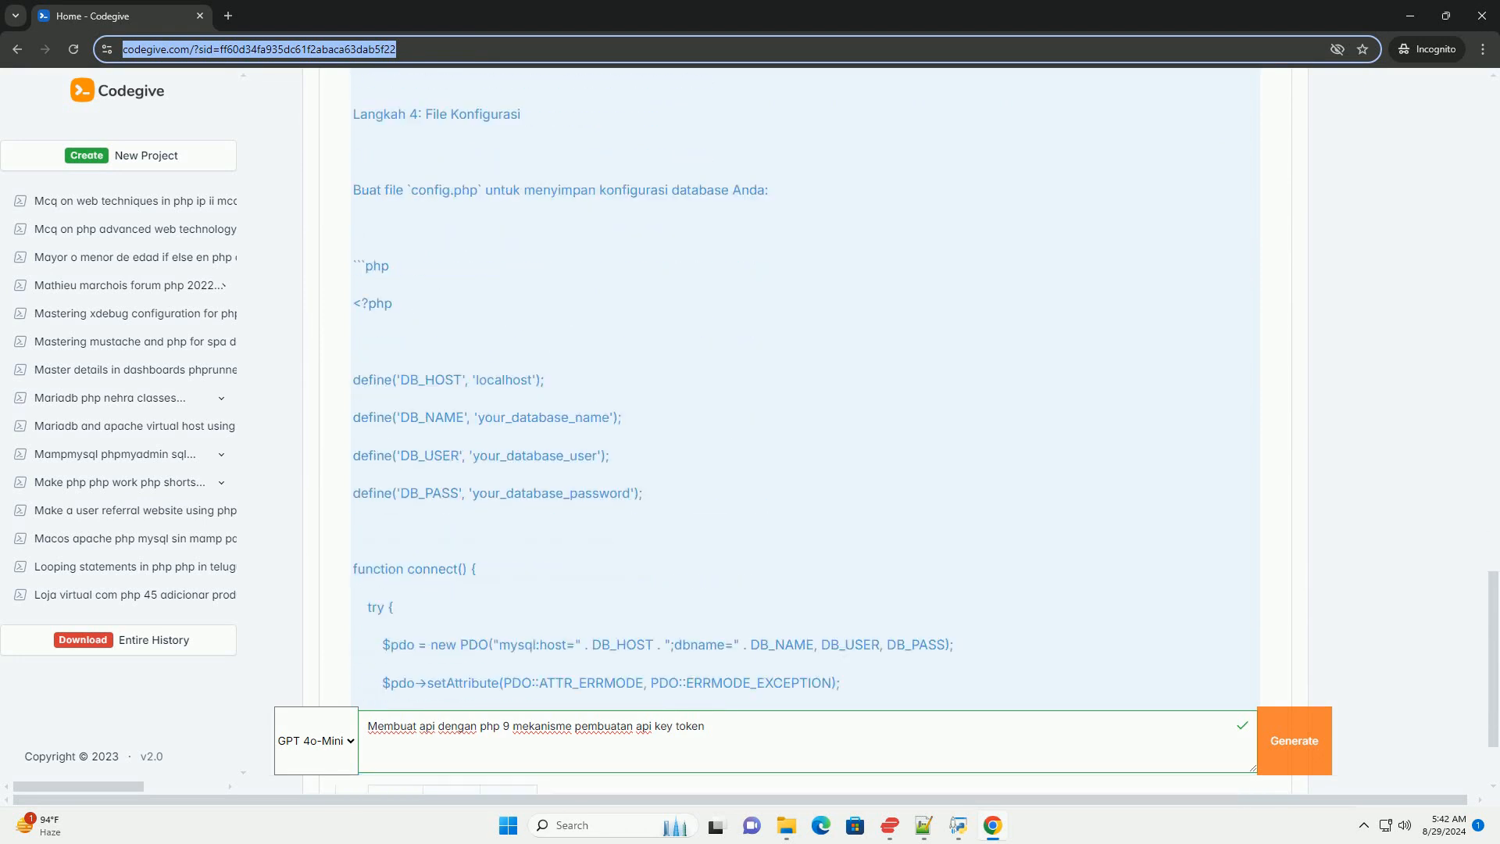
scroll(down, 3)
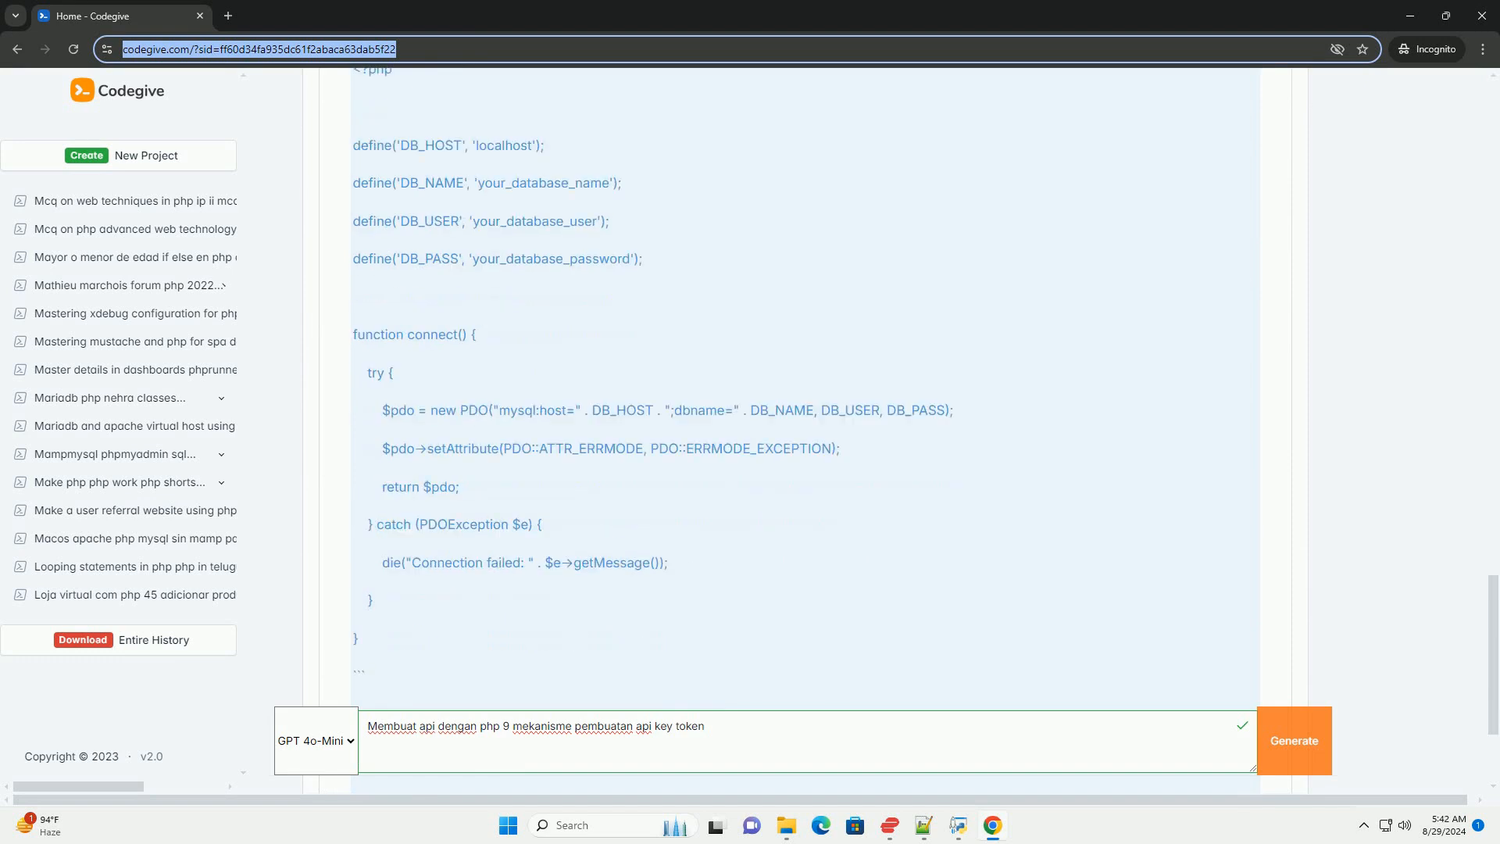
scroll(down, 3)
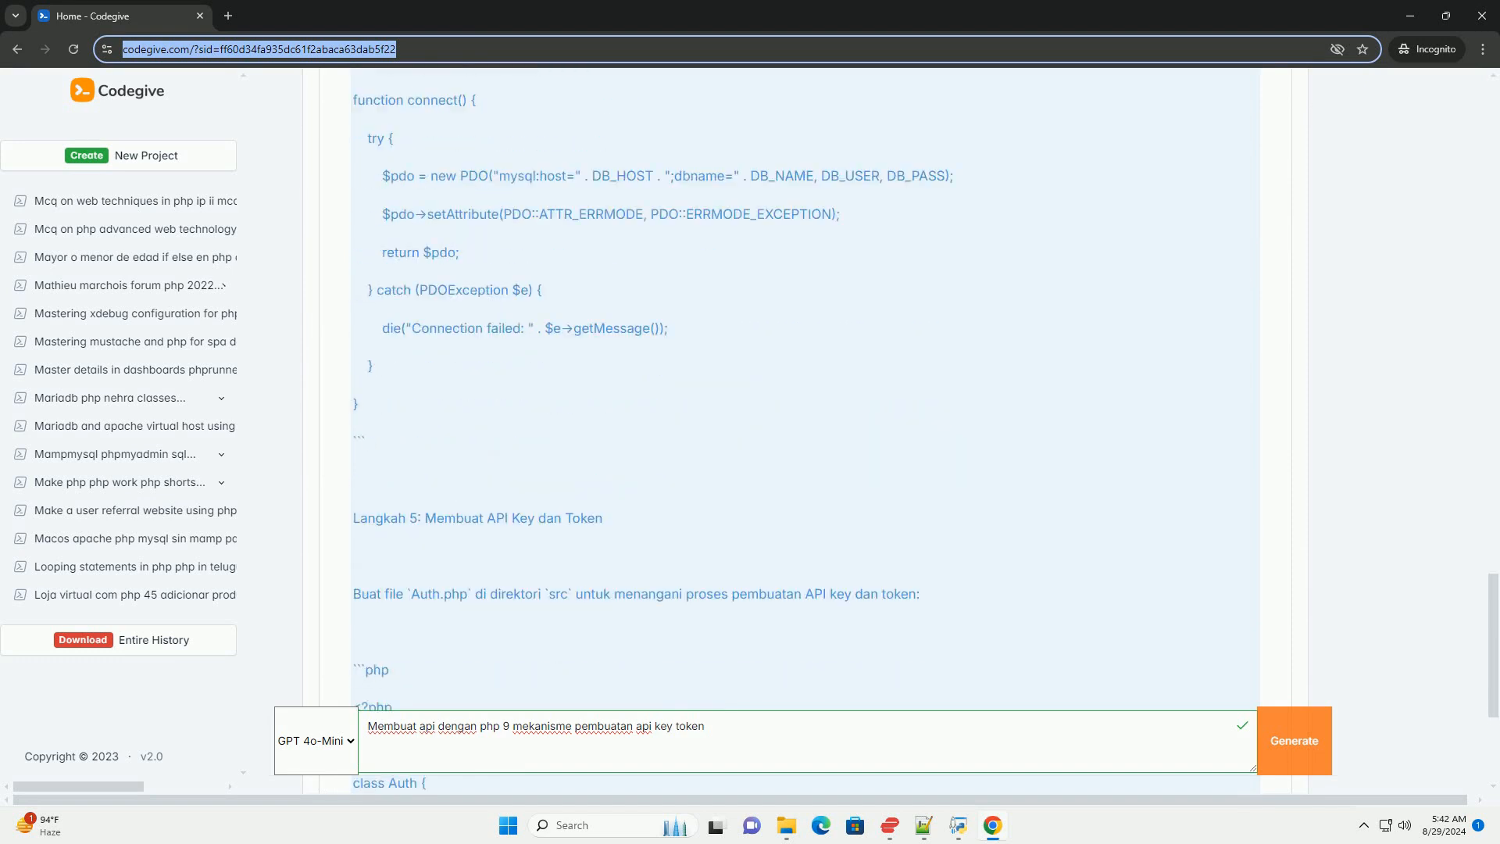
scroll(down, 3)
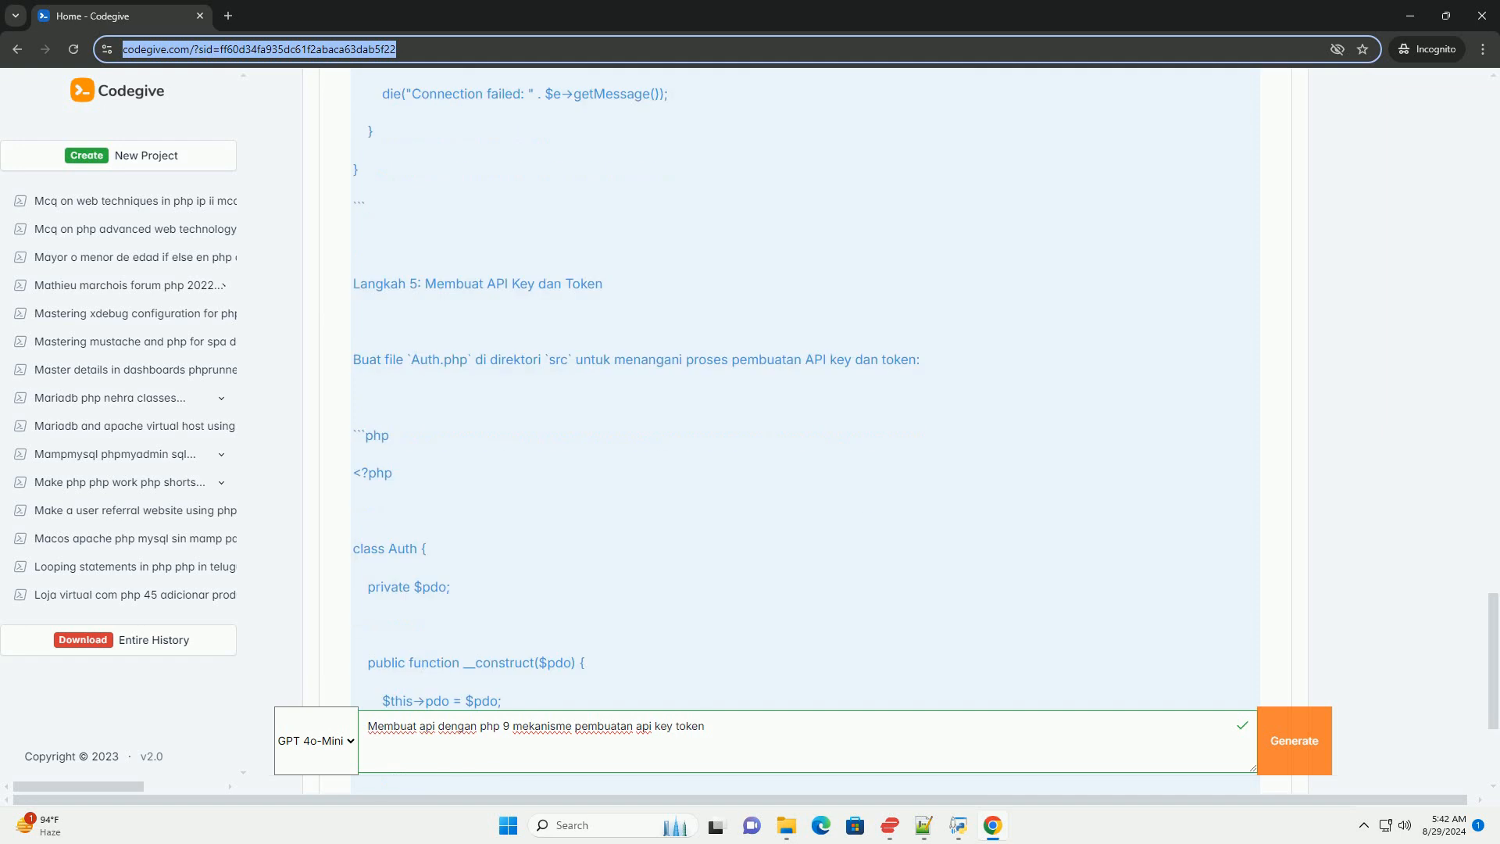
scroll(down, 3)
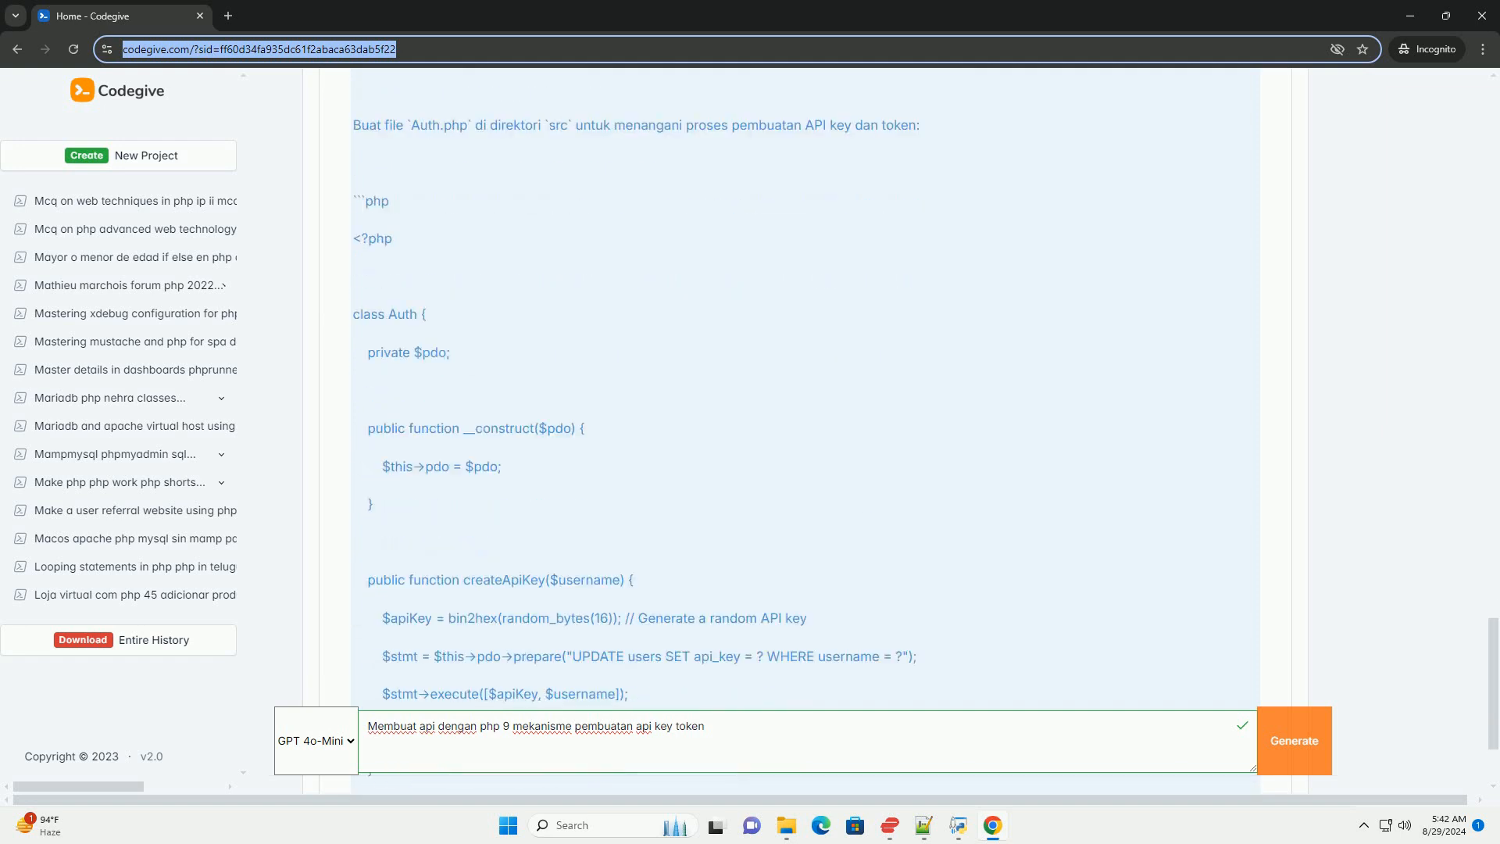
scroll(down, 3)
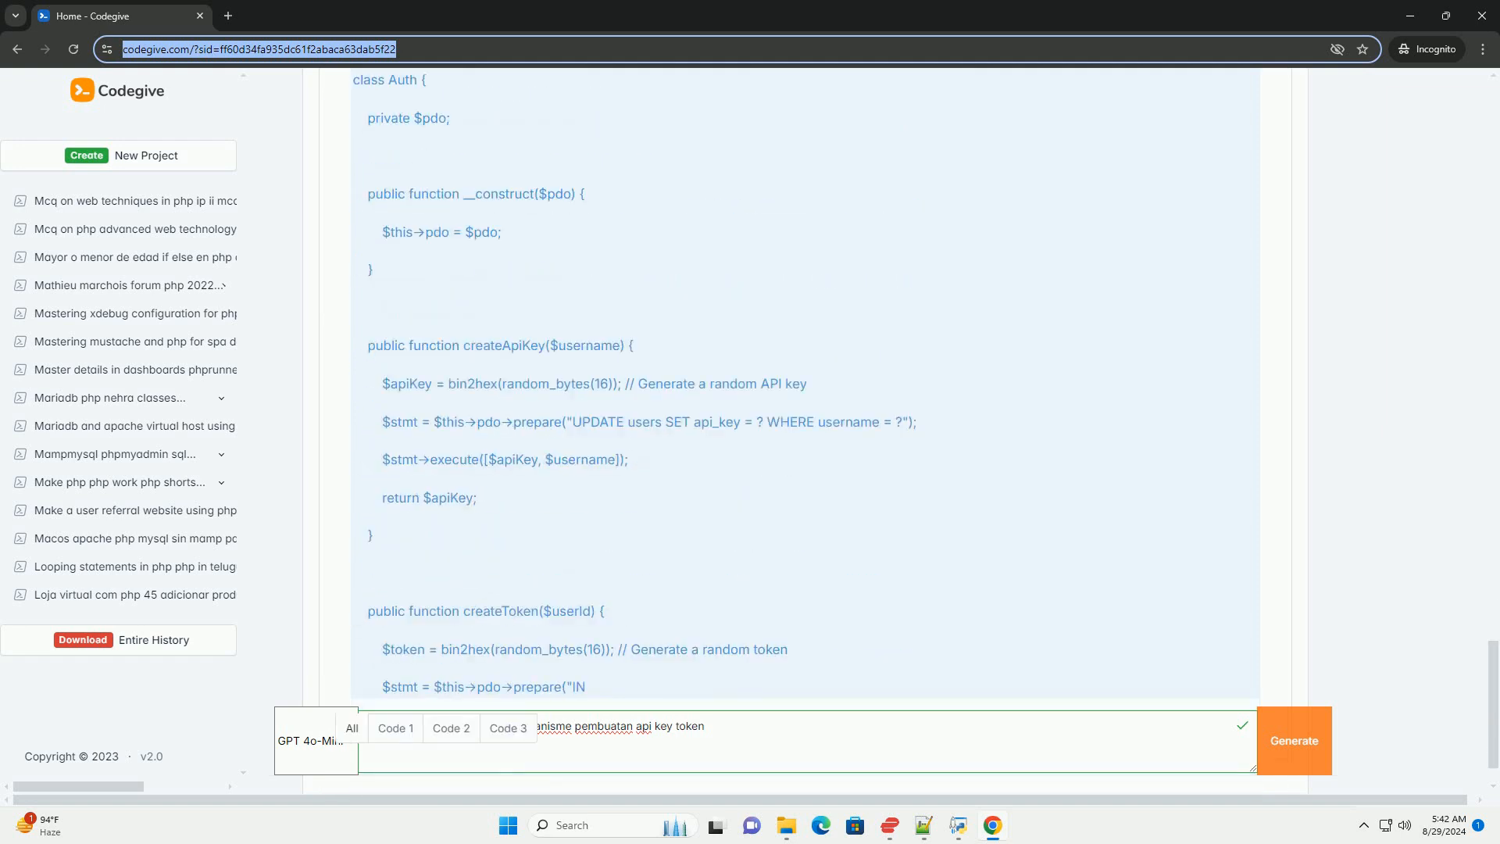
scroll(down, 3)
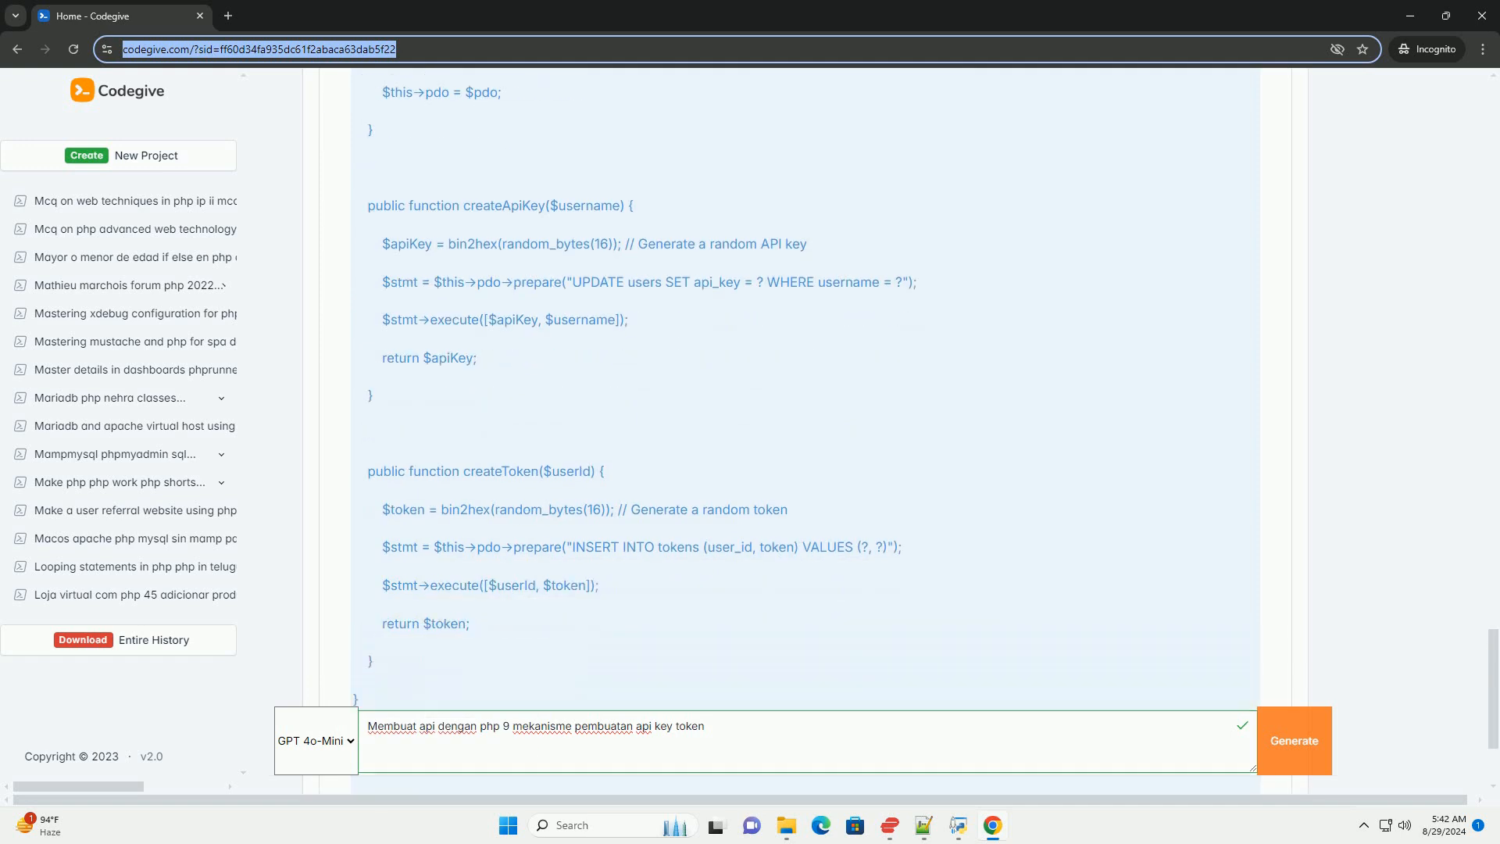
scroll(down, 3)
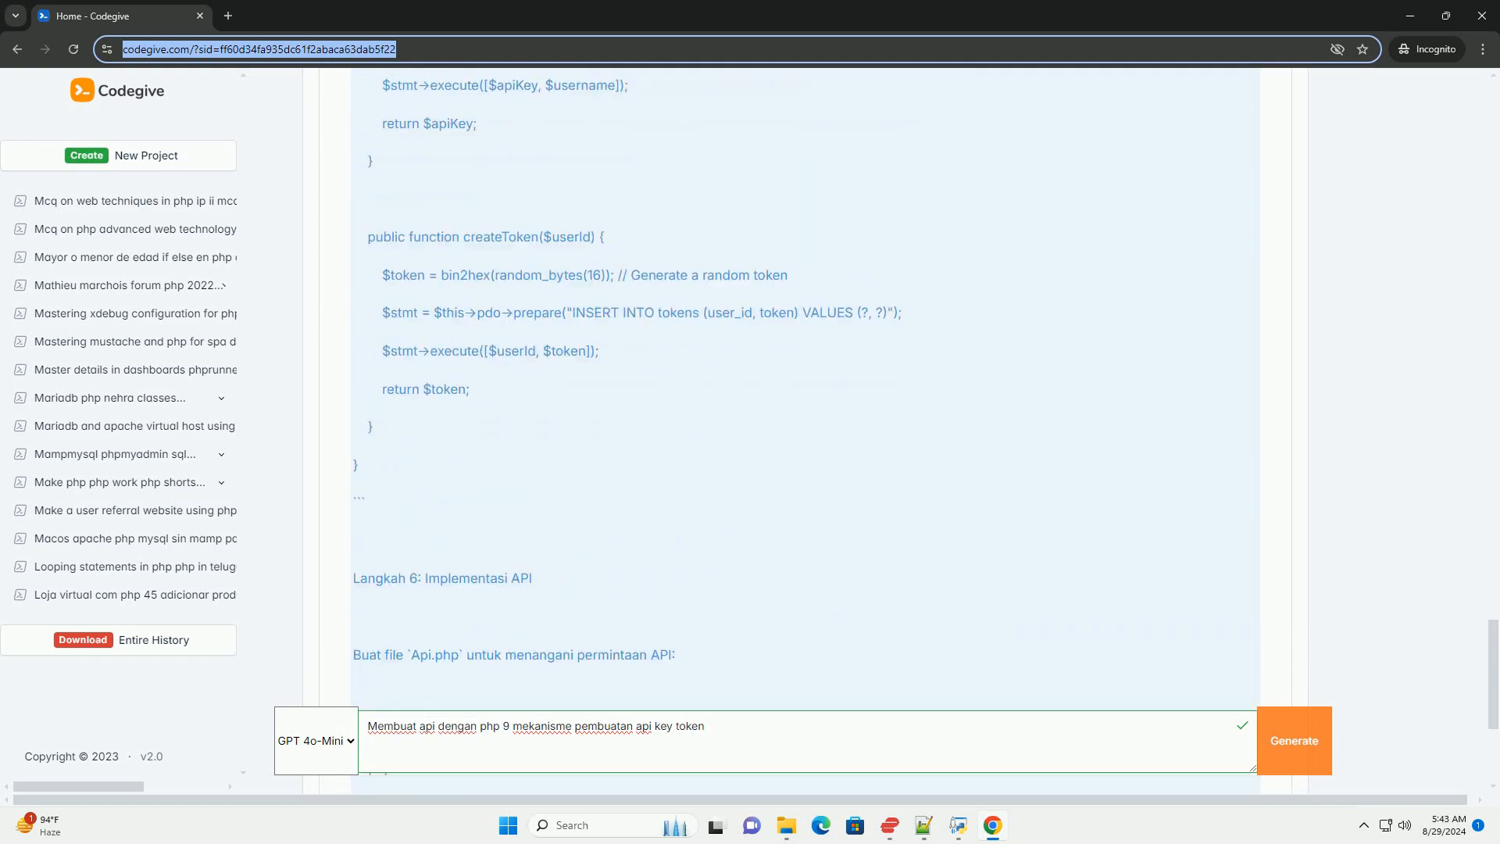
scroll(down, 3)
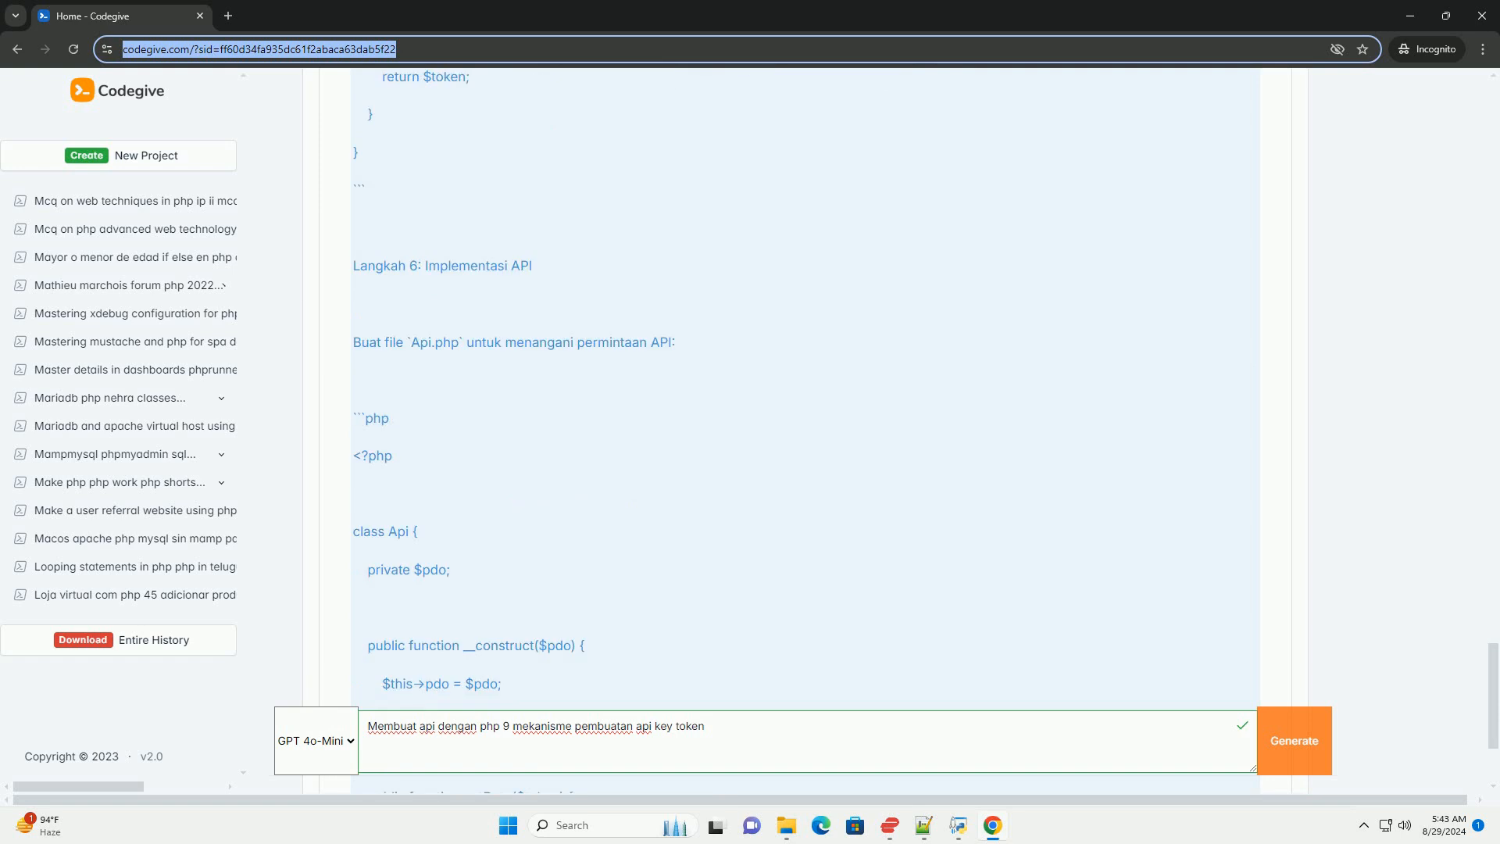
scroll(down, 3)
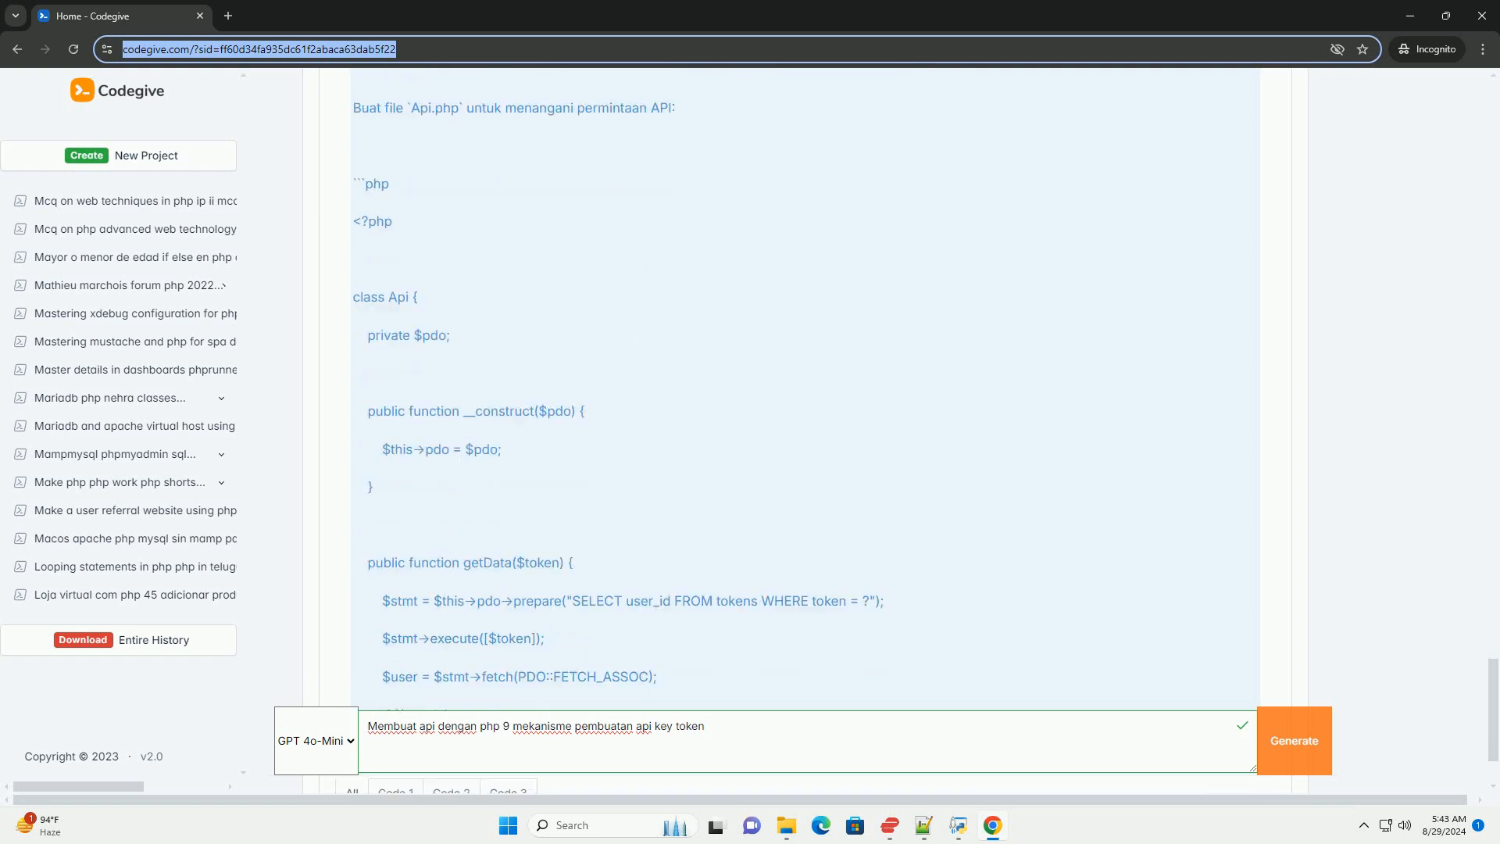
scroll(down, 3)
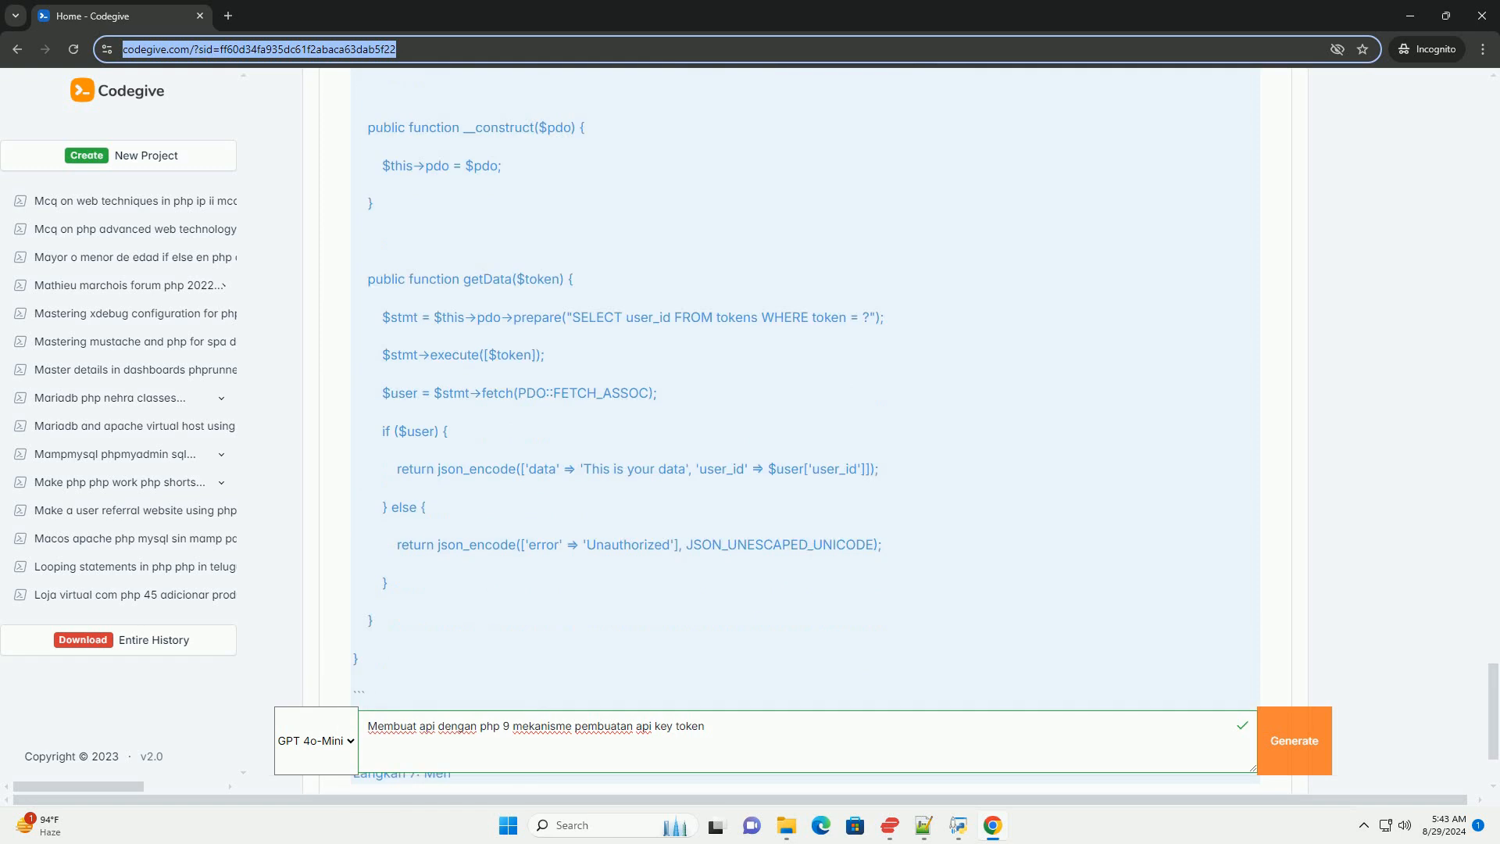
scroll(down, 3)
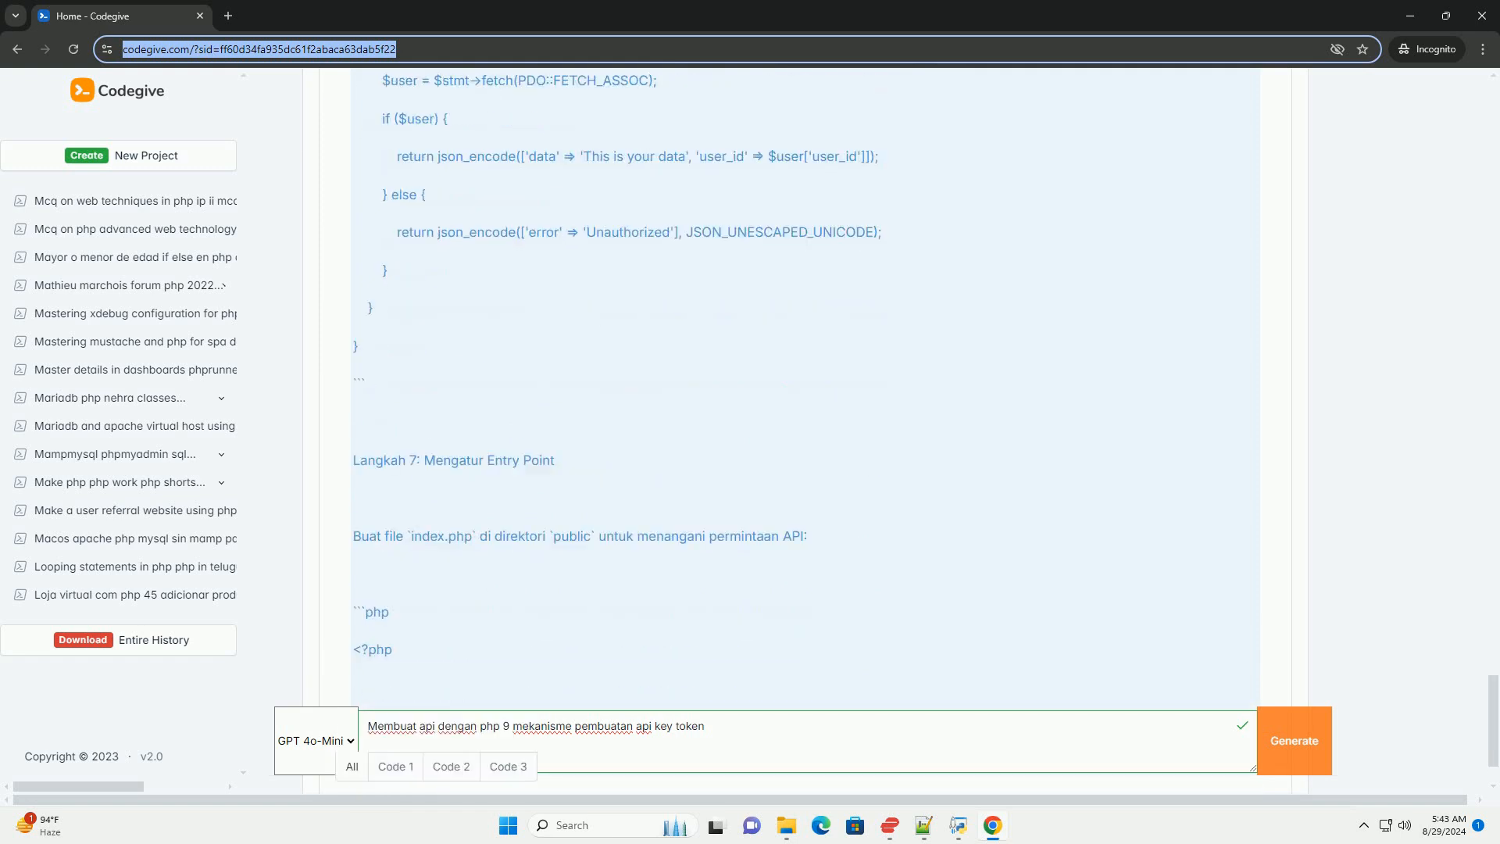
scroll(down, 3)
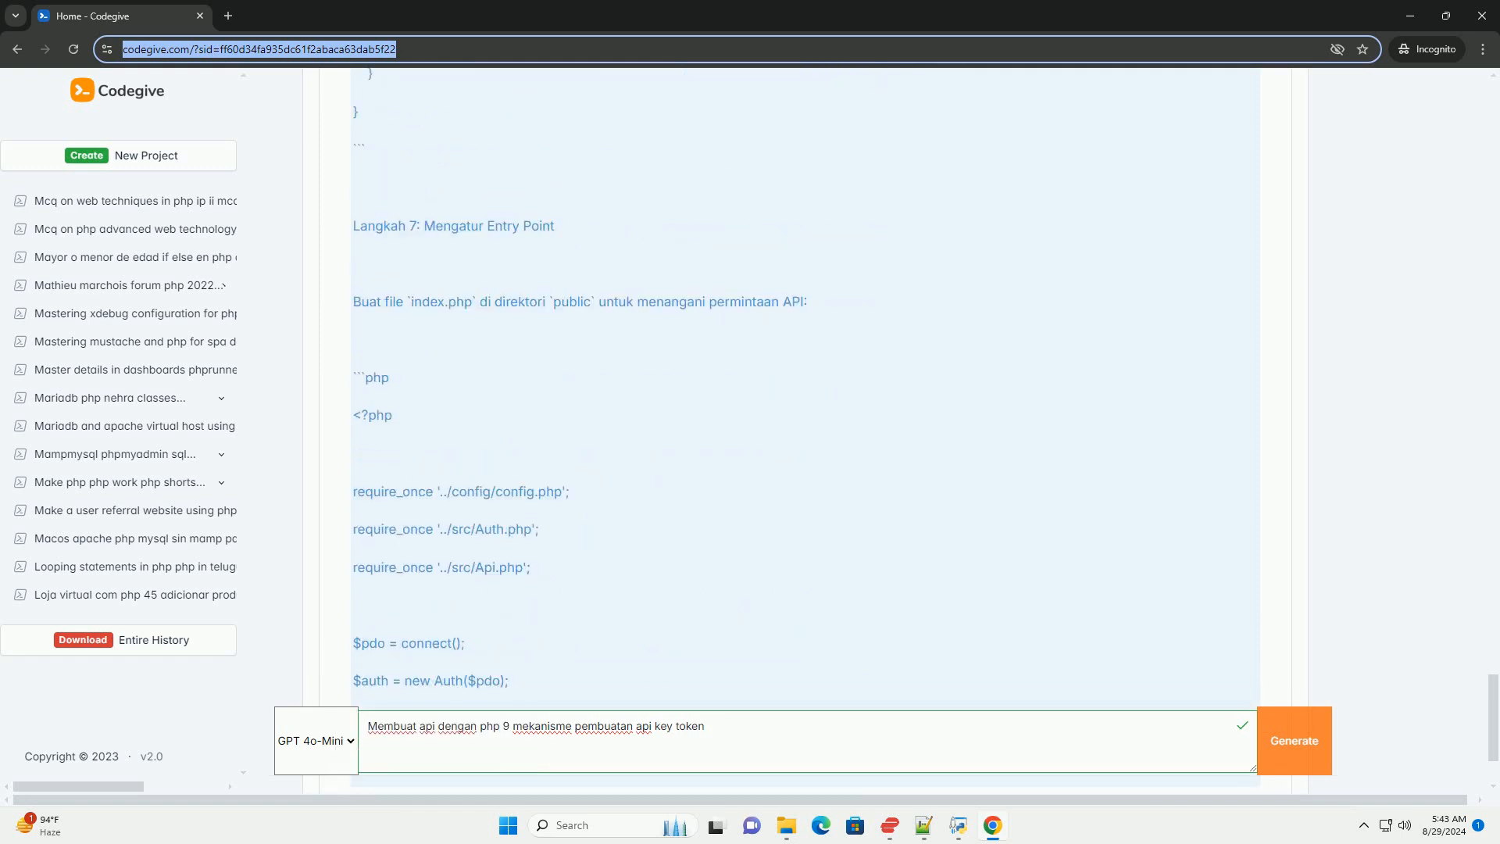
scroll(down, 3)
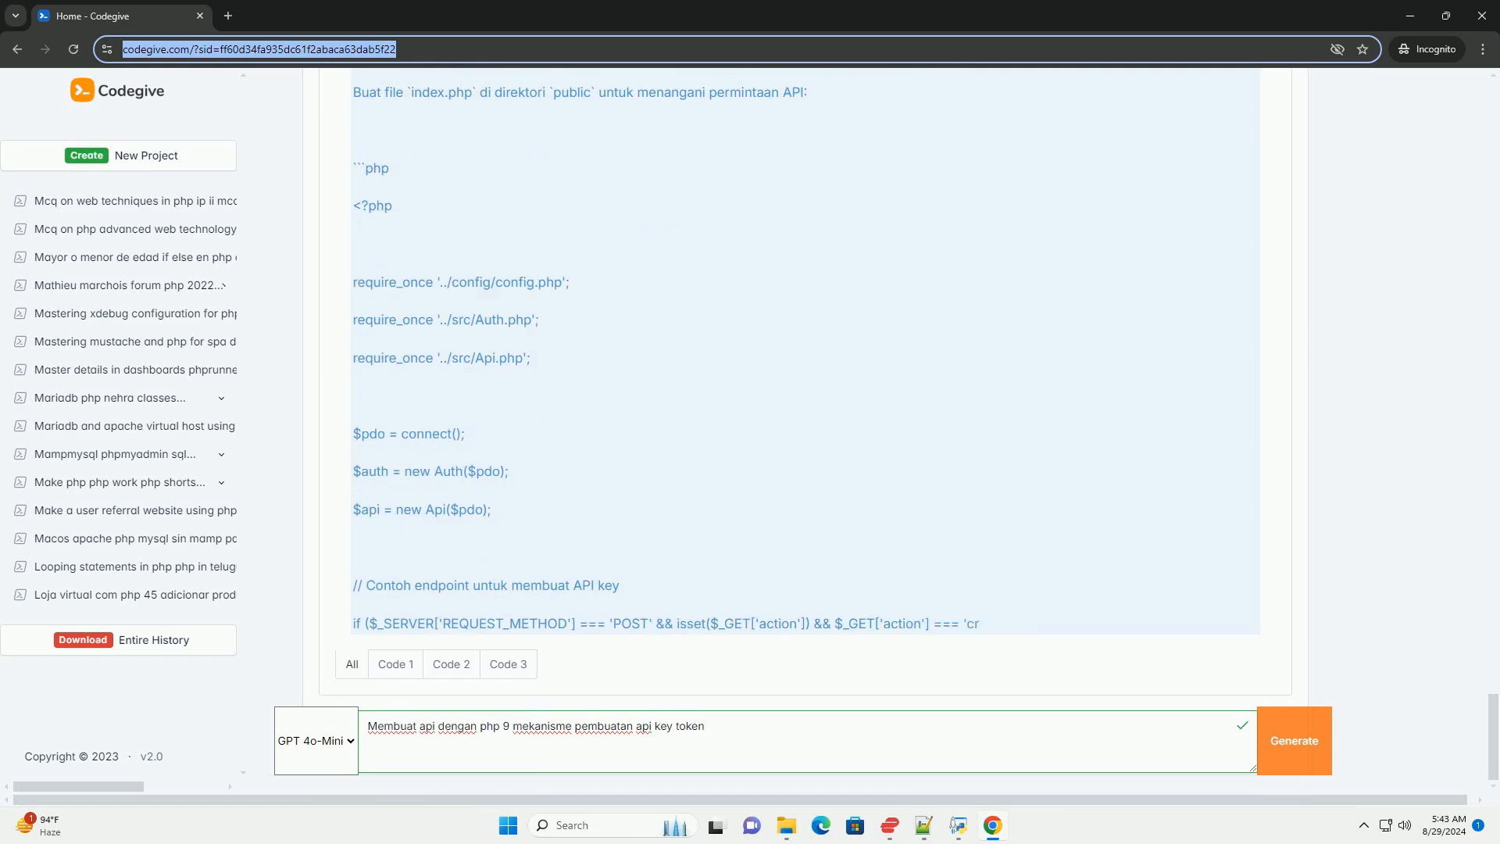
scroll(down, 3)
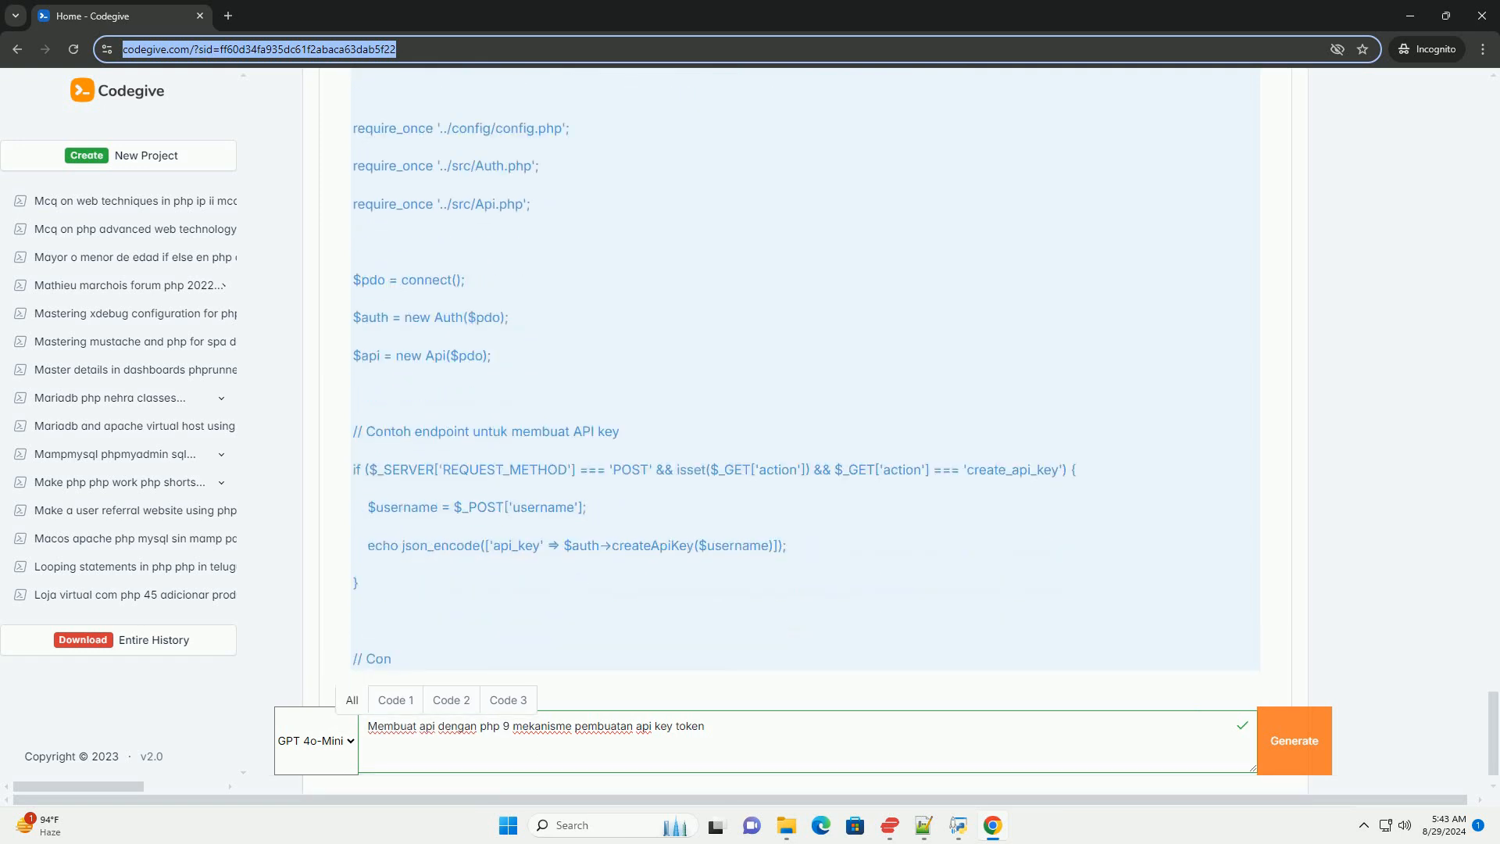
scroll(down, 3)
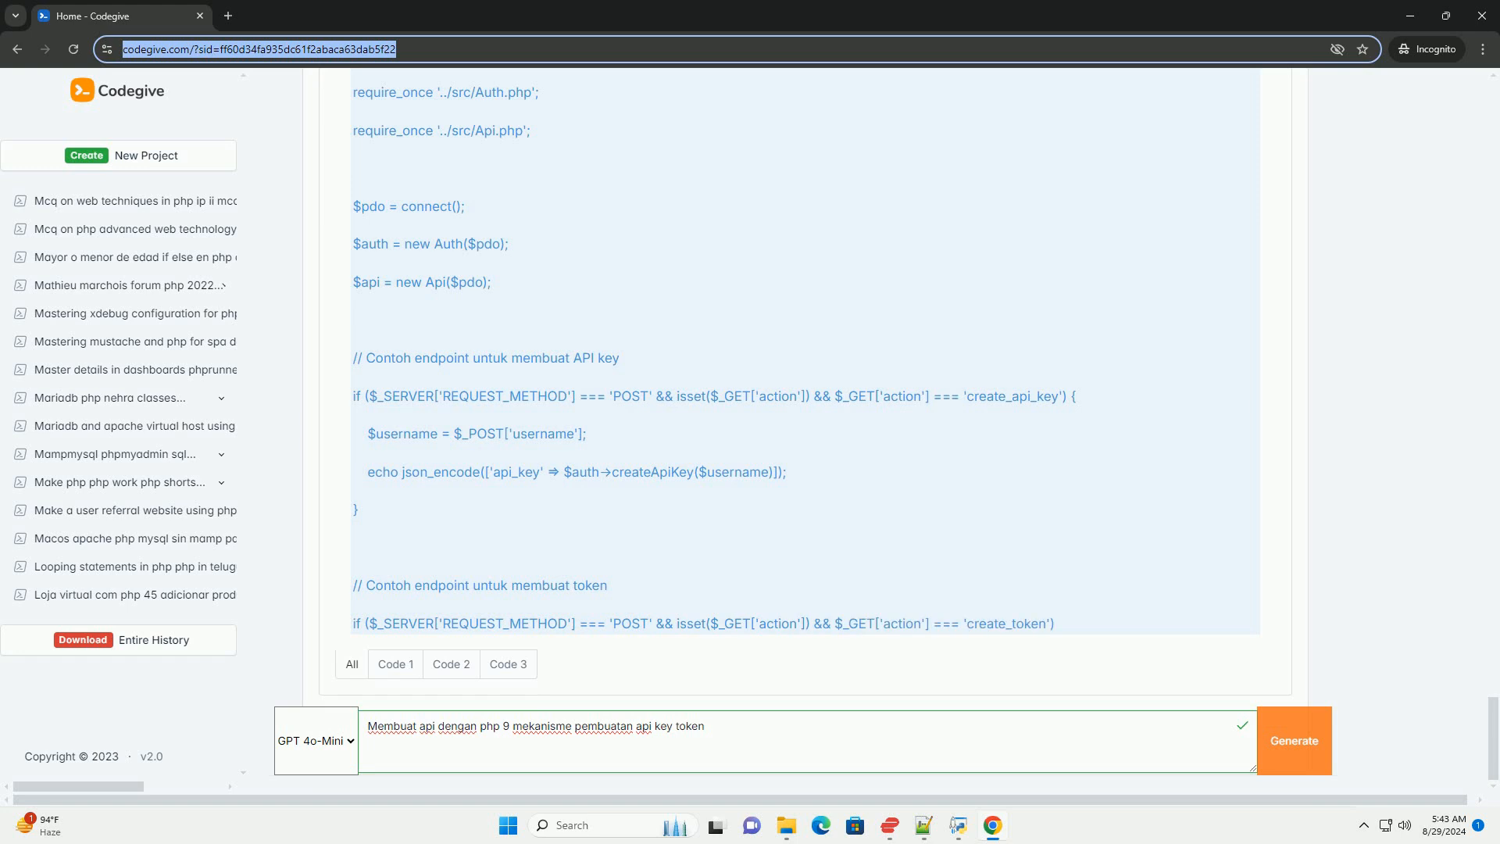
scroll(down, 3)
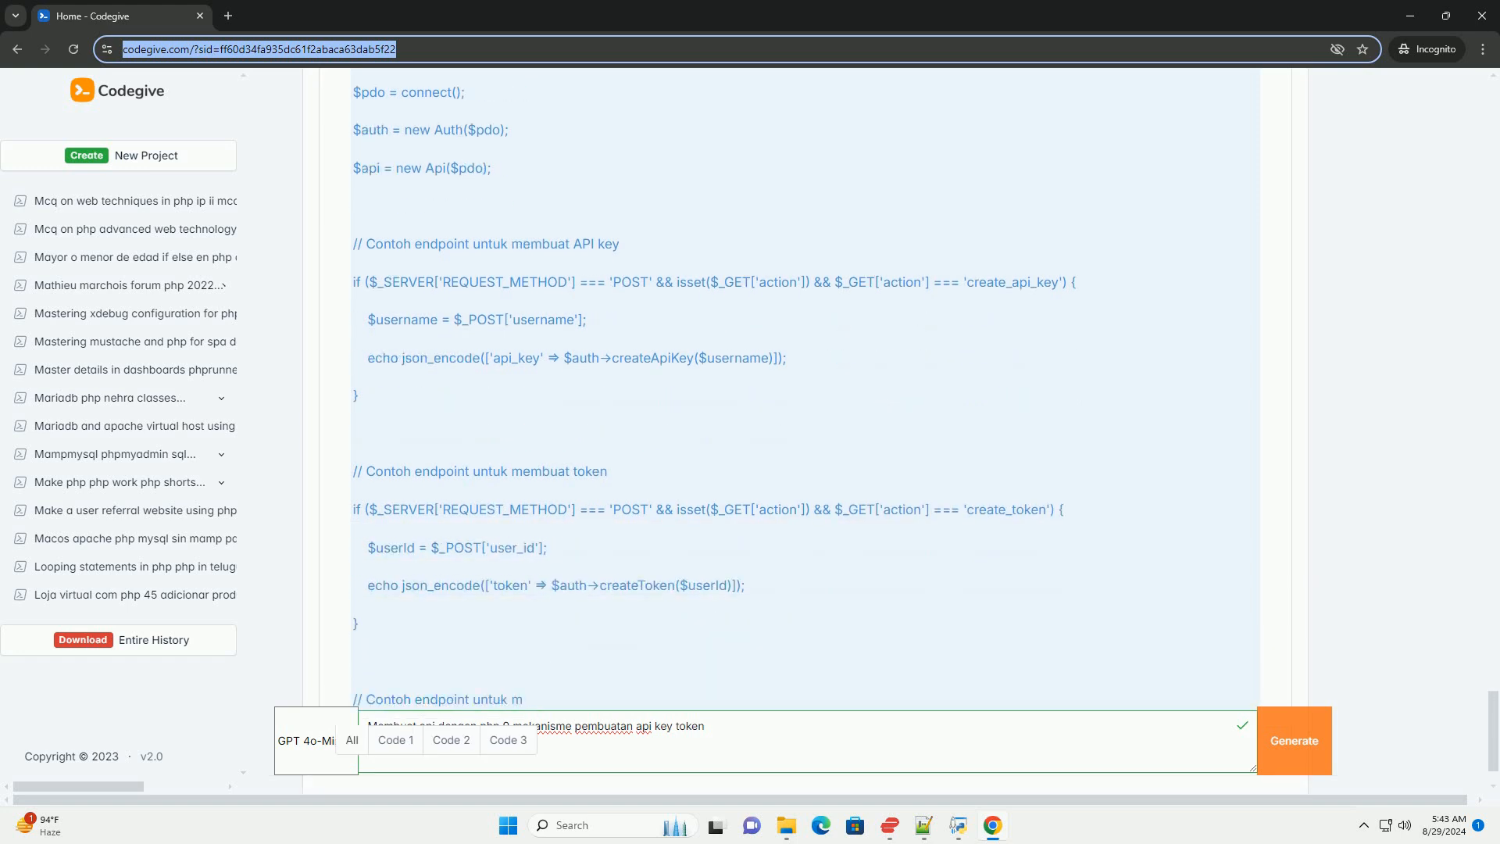
scroll(down, 3)
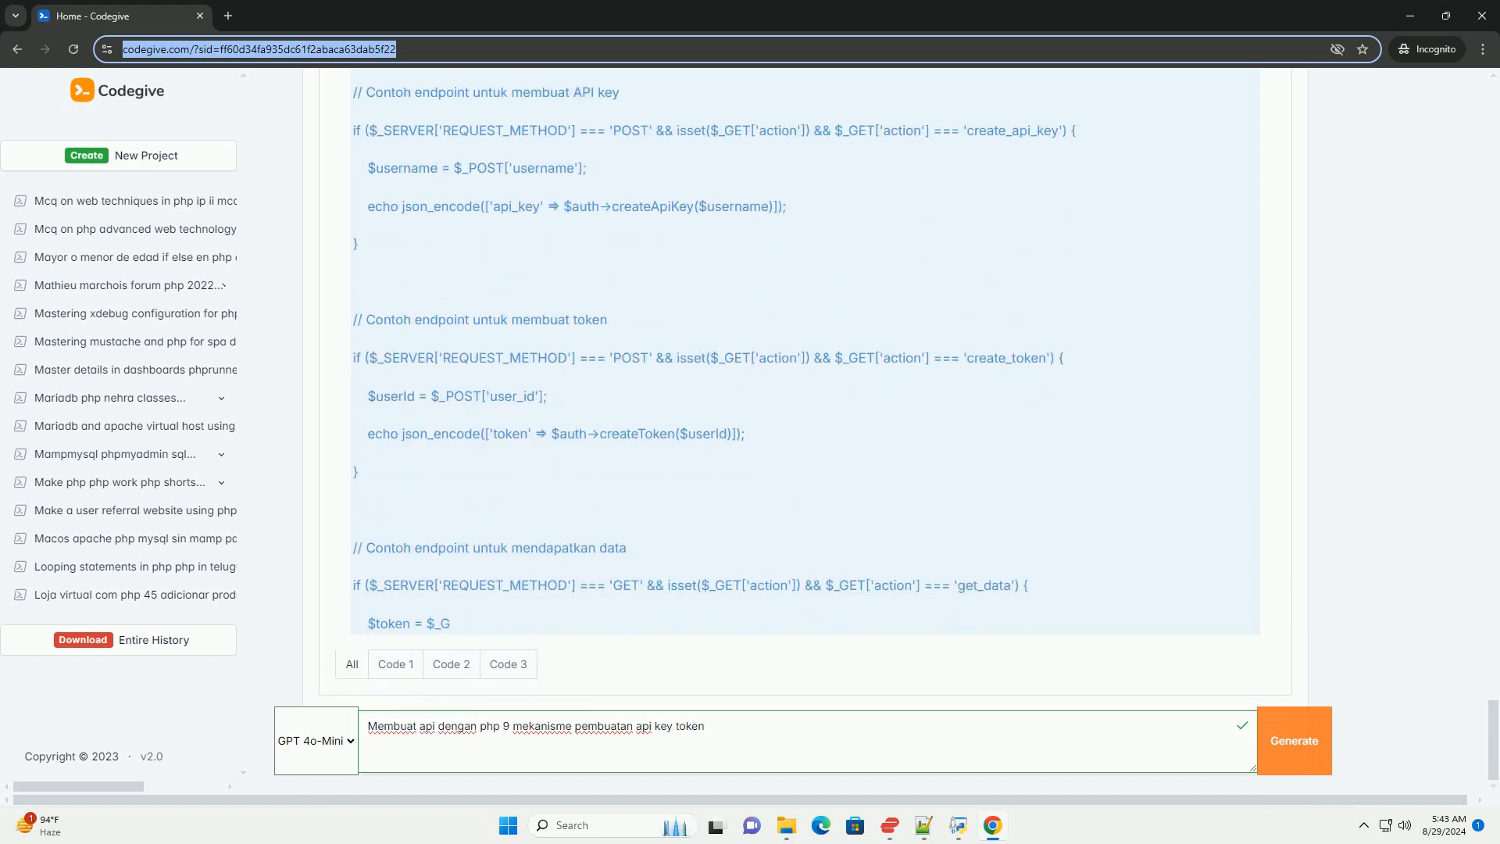
scroll(down, 3)
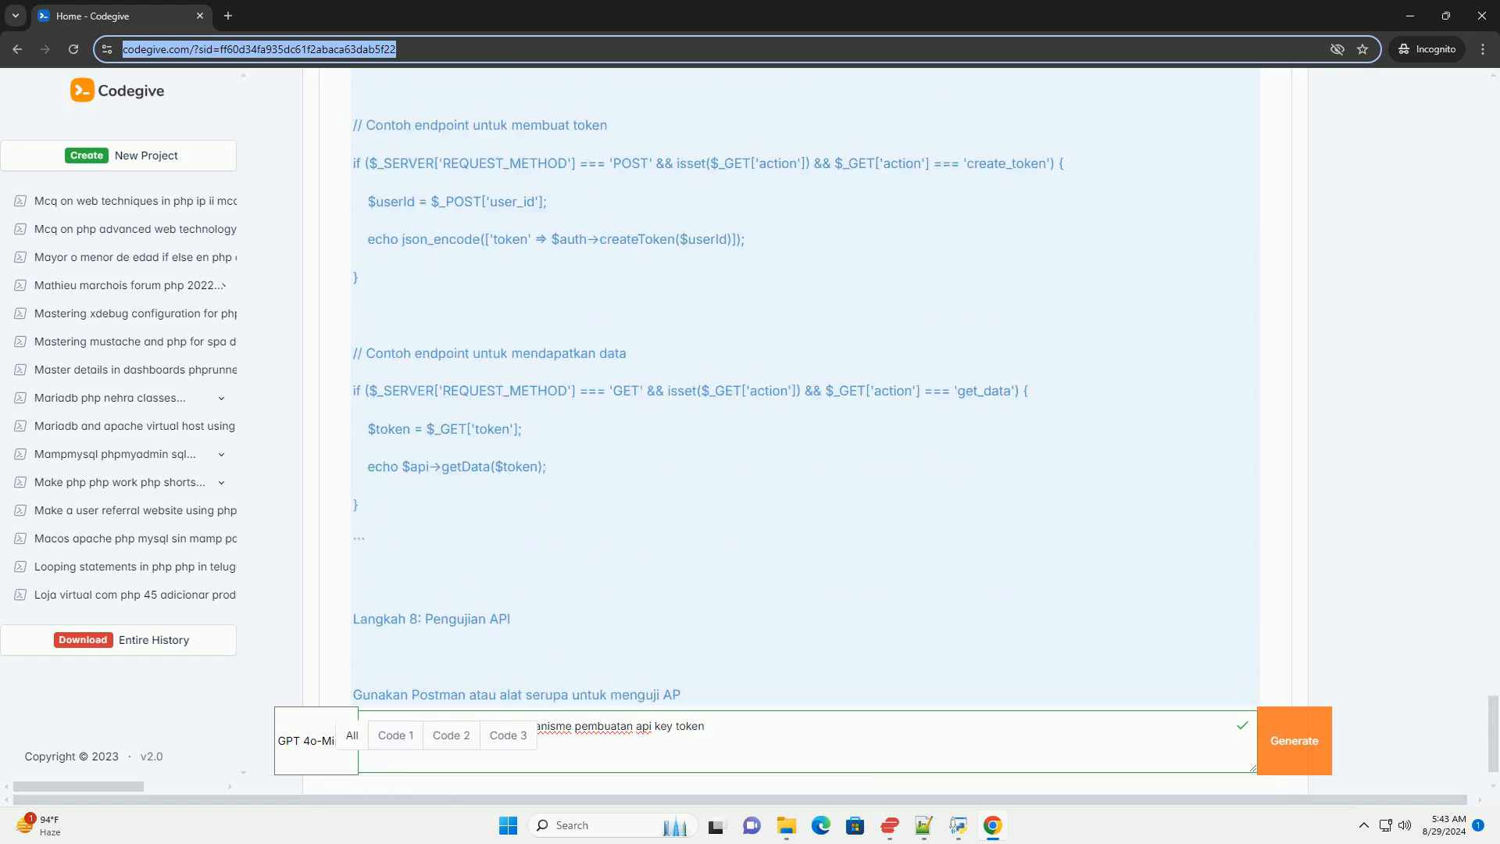
scroll(down, 3)
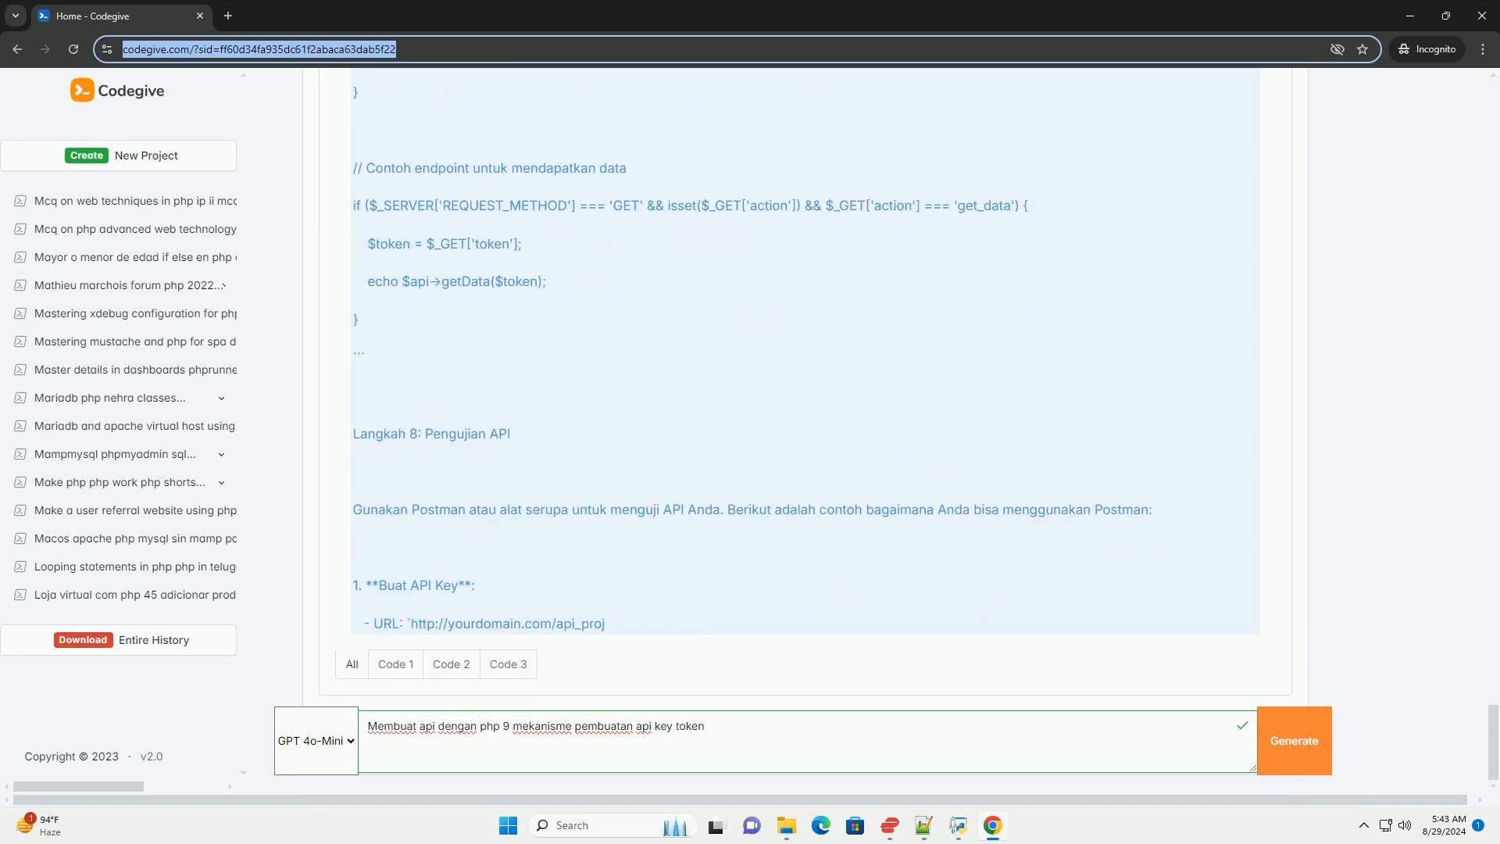
scroll(down, 3)
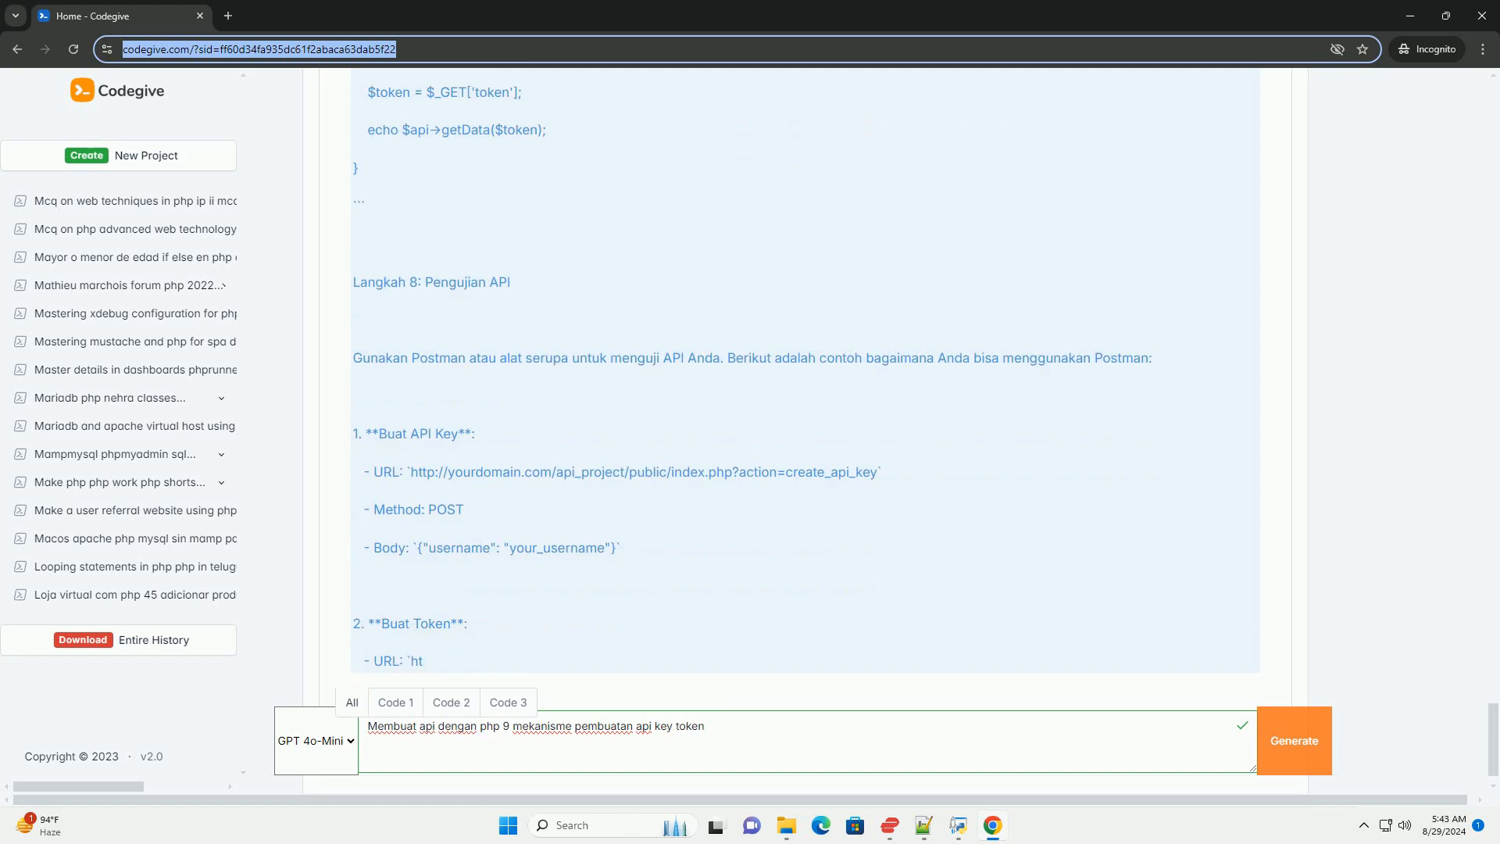
scroll(down, 3)
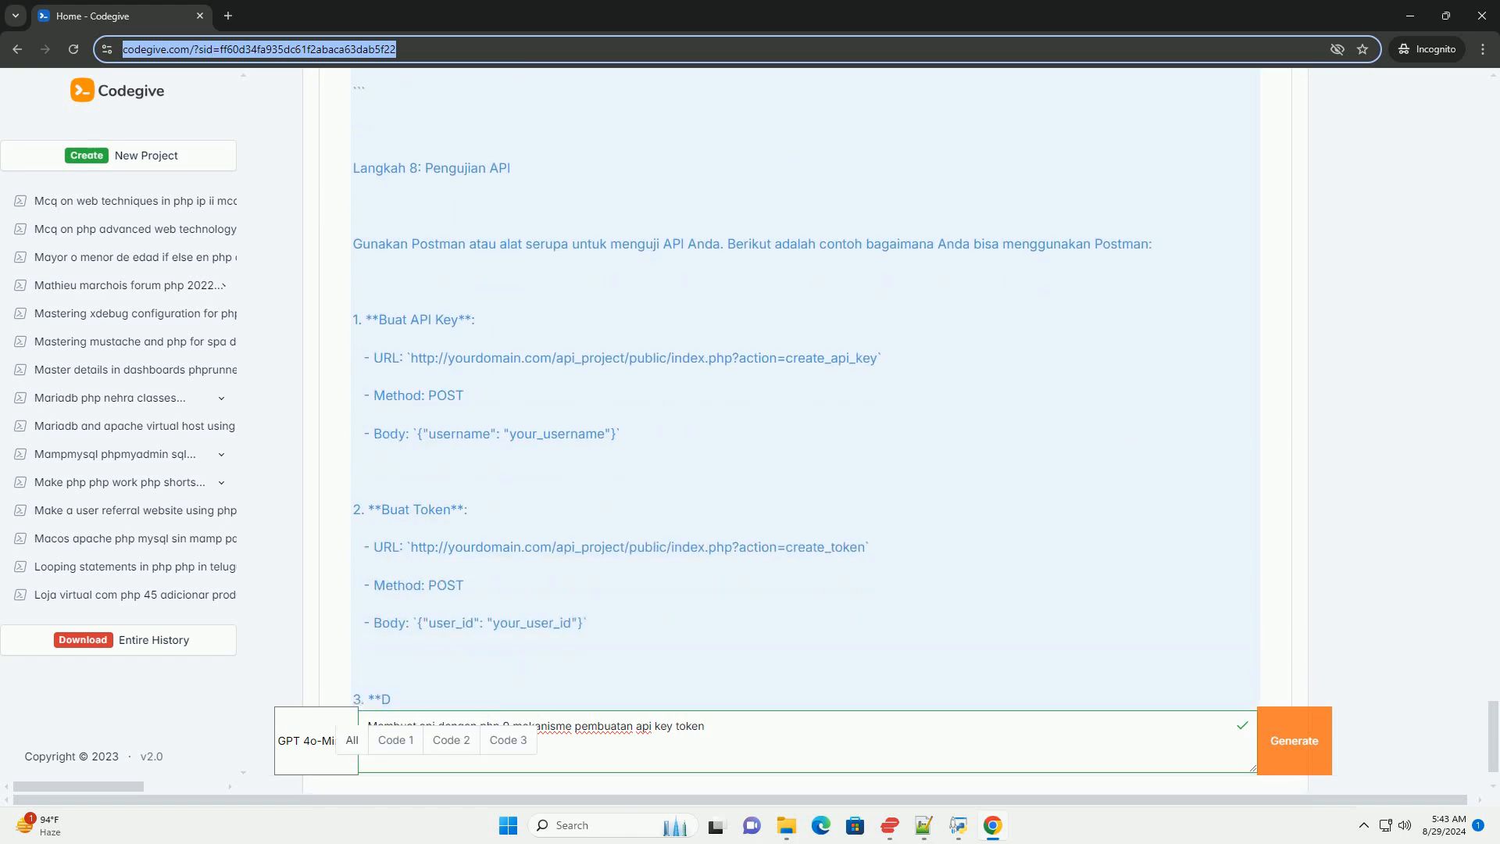
scroll(down, 3)
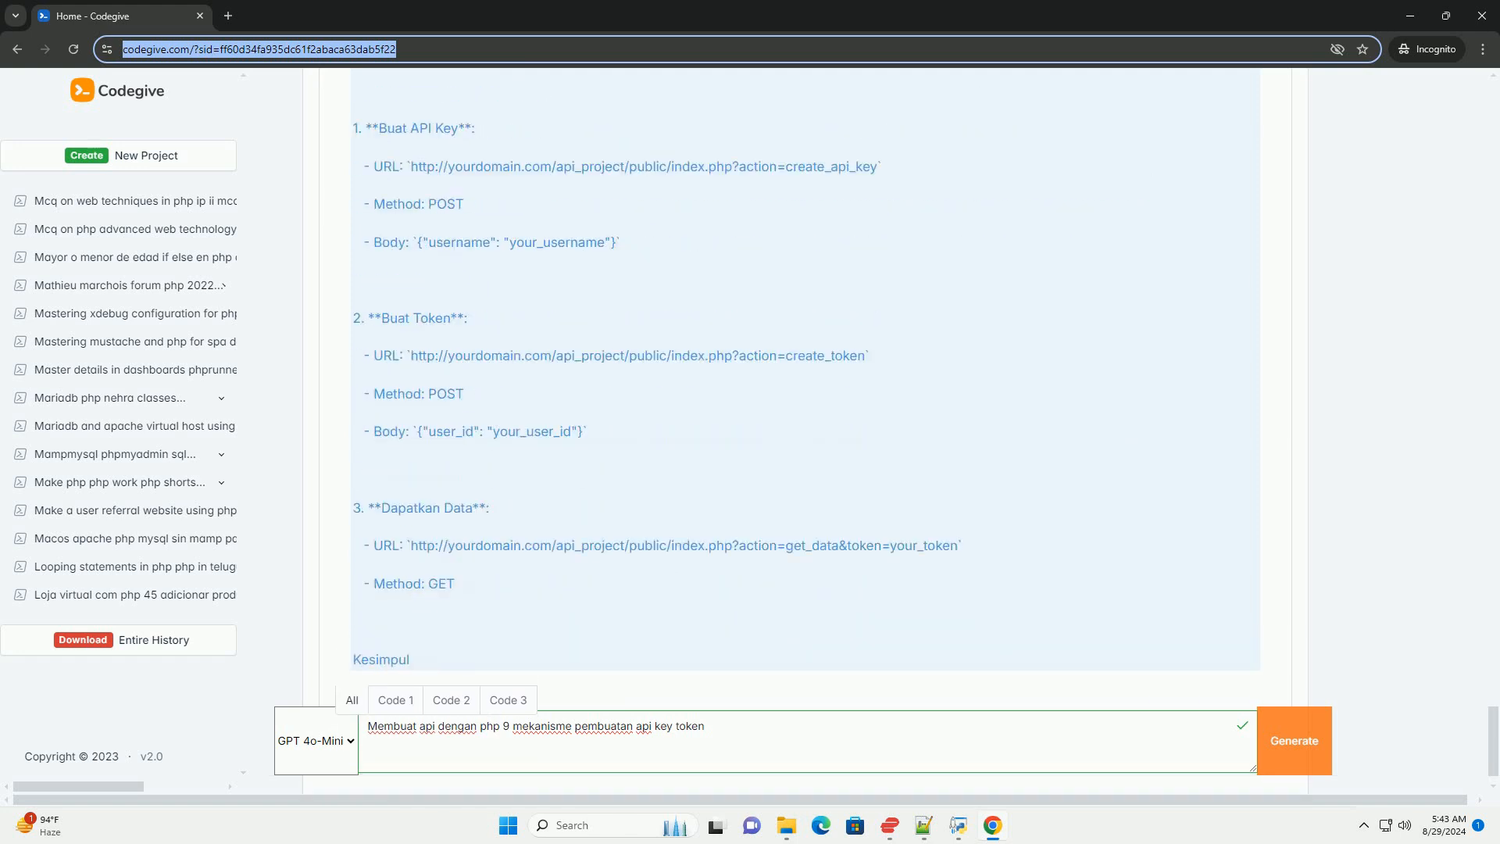
scroll(down, 3)
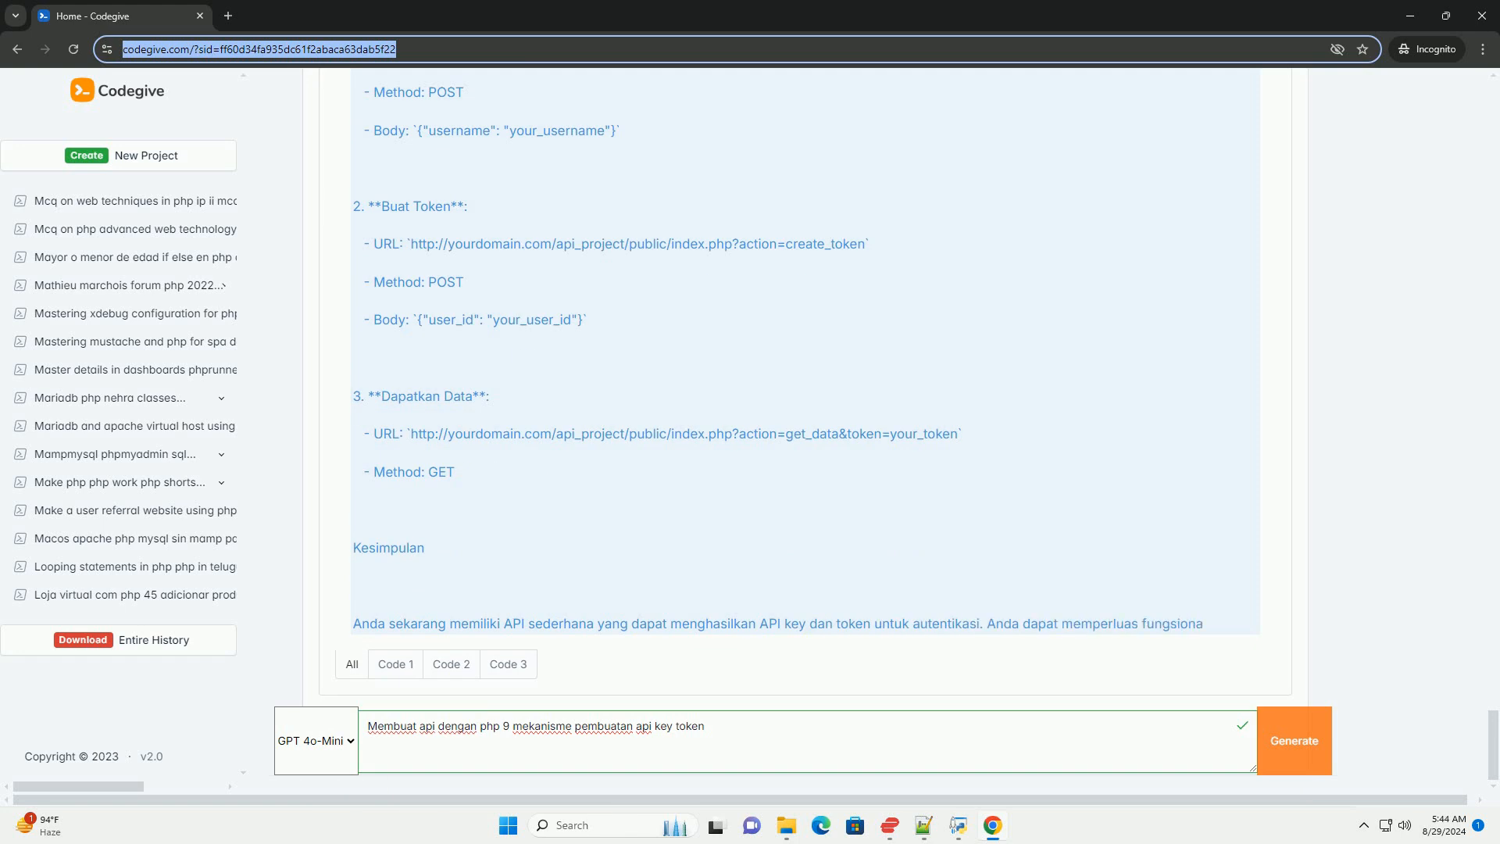
scroll(down, 3)
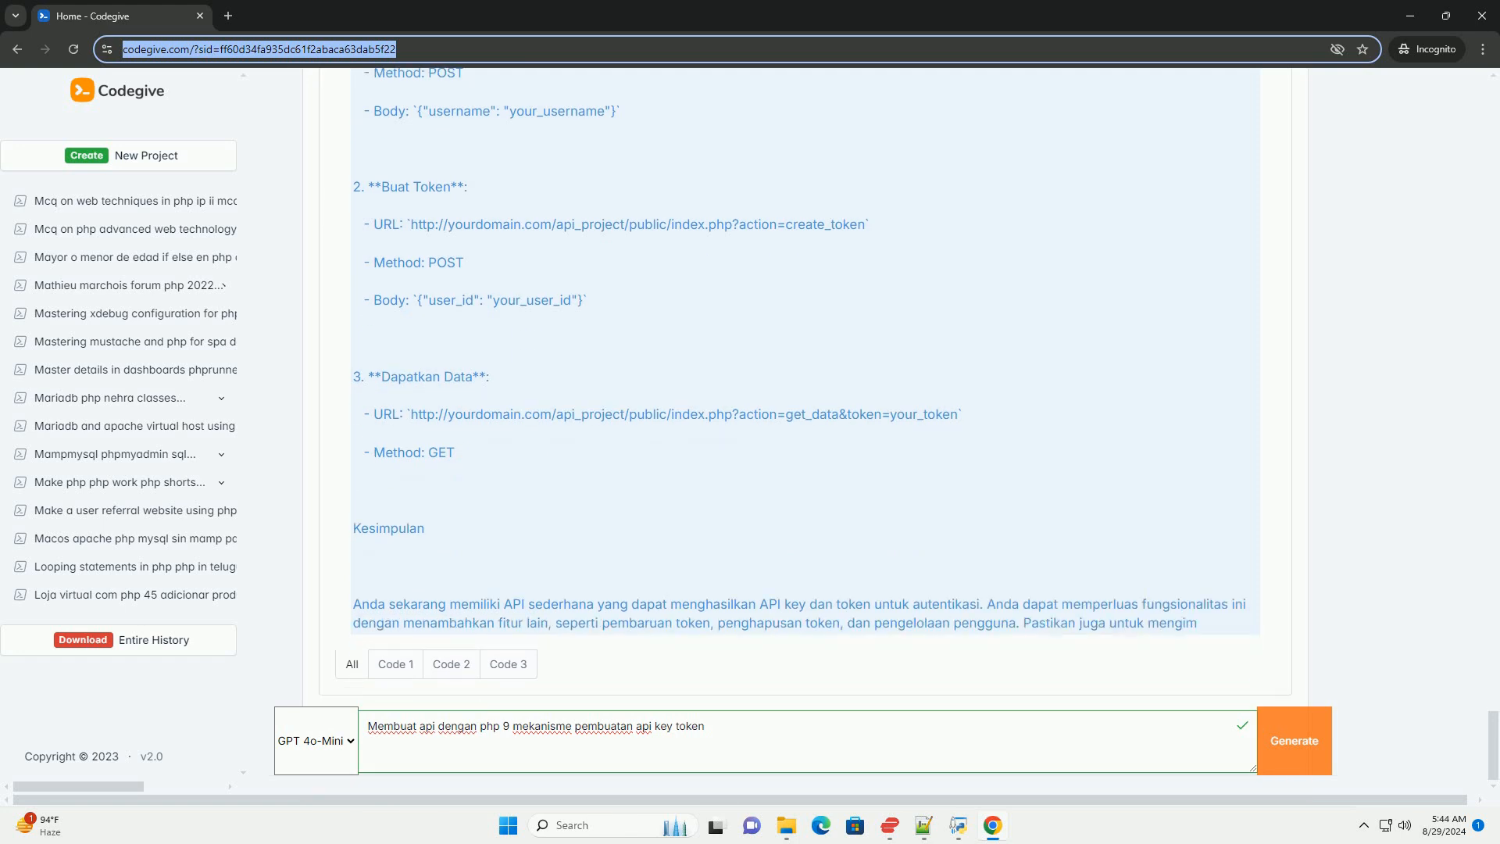